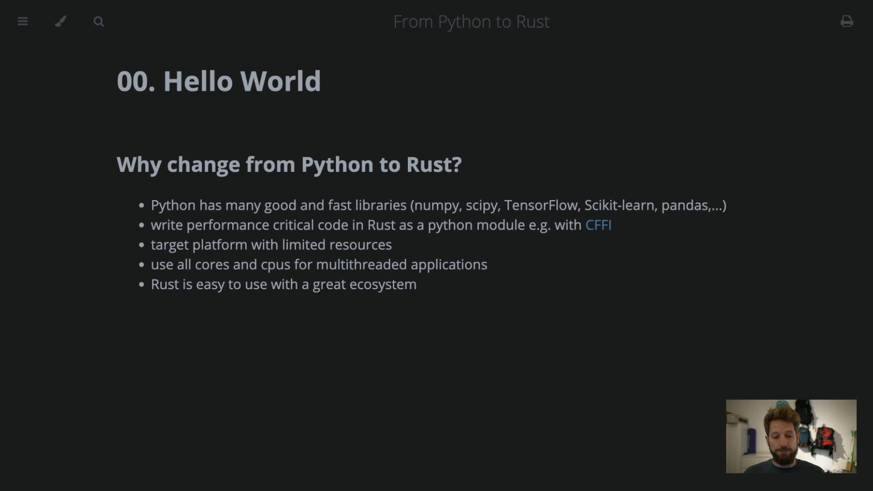
# - Run 'python hello_world.py' as a shell command from inside Vim
pyautogui.press('Right')
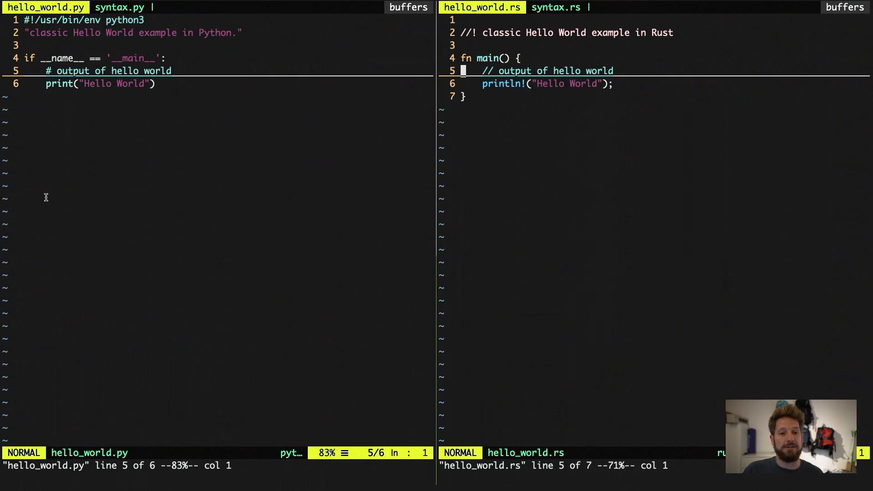
pyautogui.moveTo(89, 194)
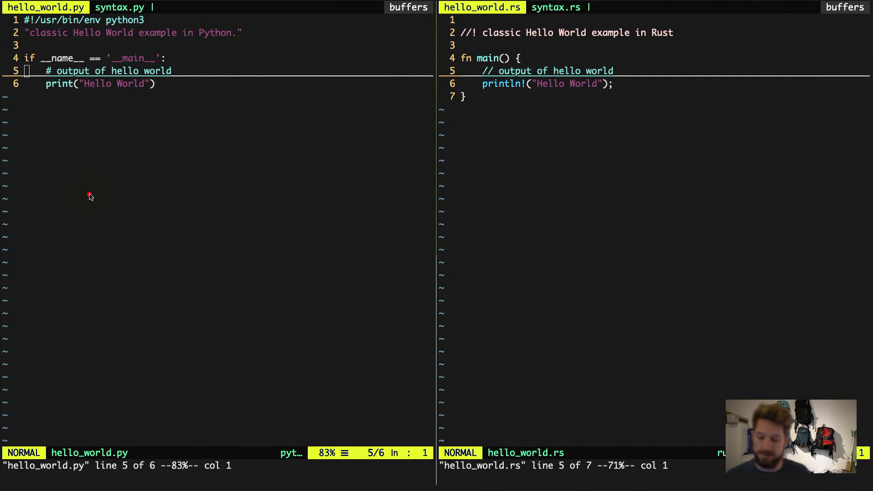
pyautogui.moveTo(121, 20)
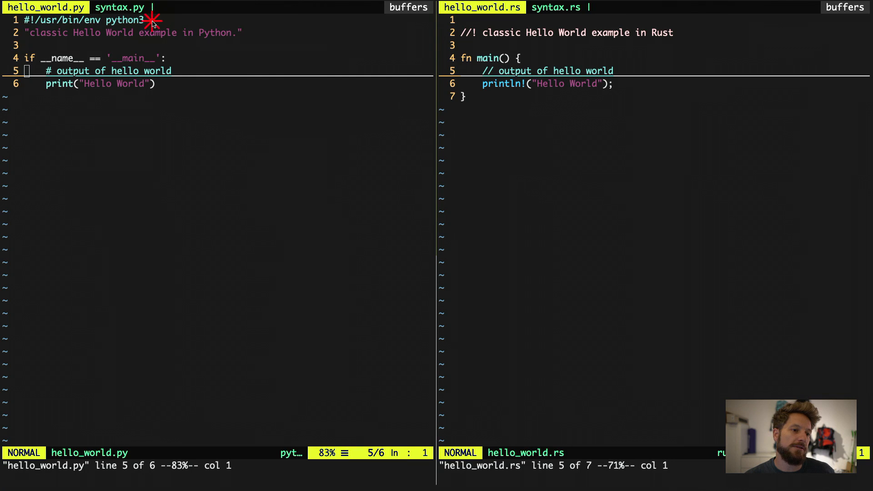
pyautogui.moveTo(188, 44)
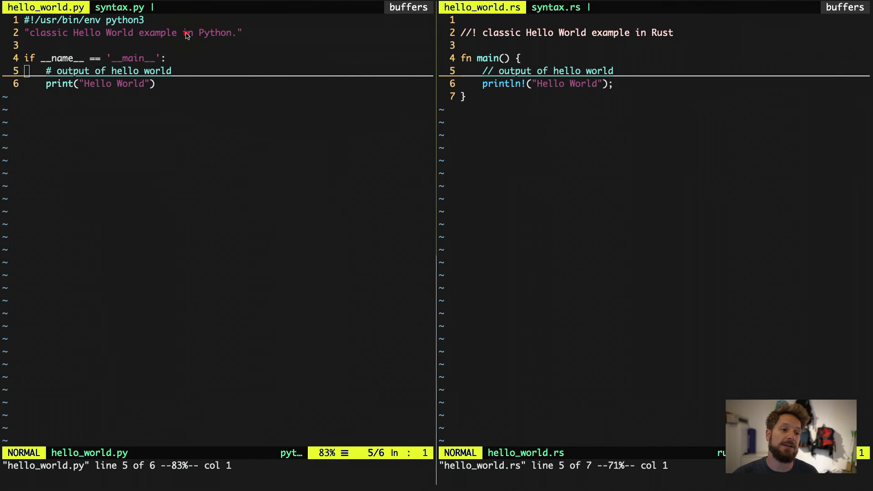
pyautogui.moveTo(167, 51)
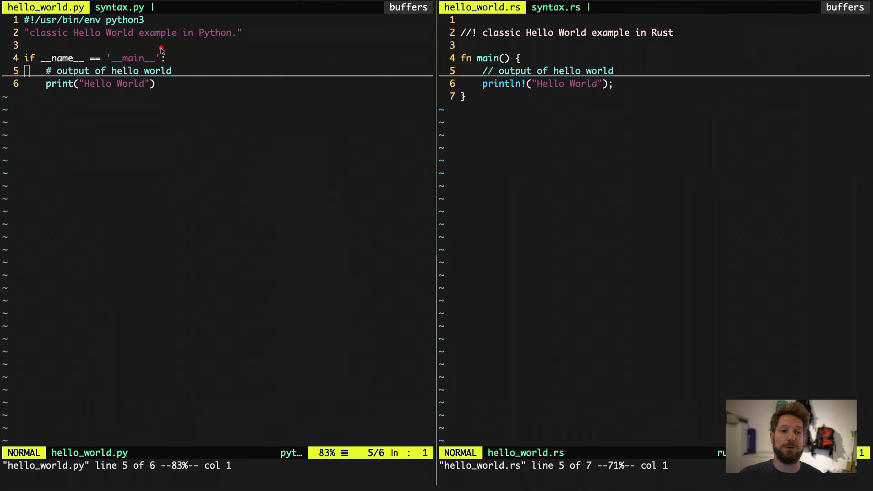
pyautogui.moveTo(139, 34)
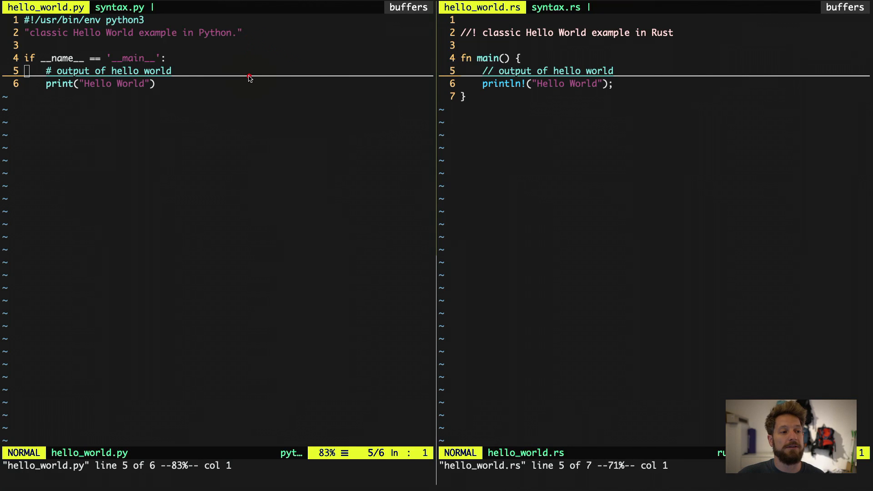
pyautogui.moveTo(193, 68)
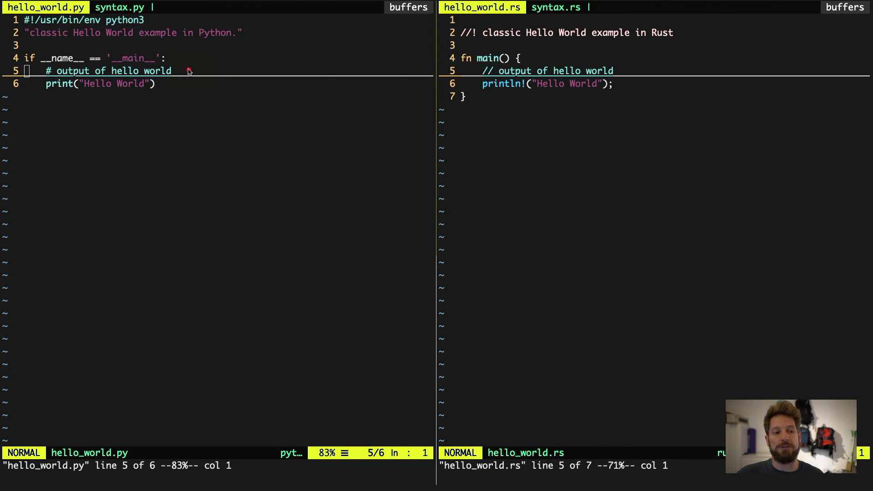
pyautogui.moveTo(184, 71)
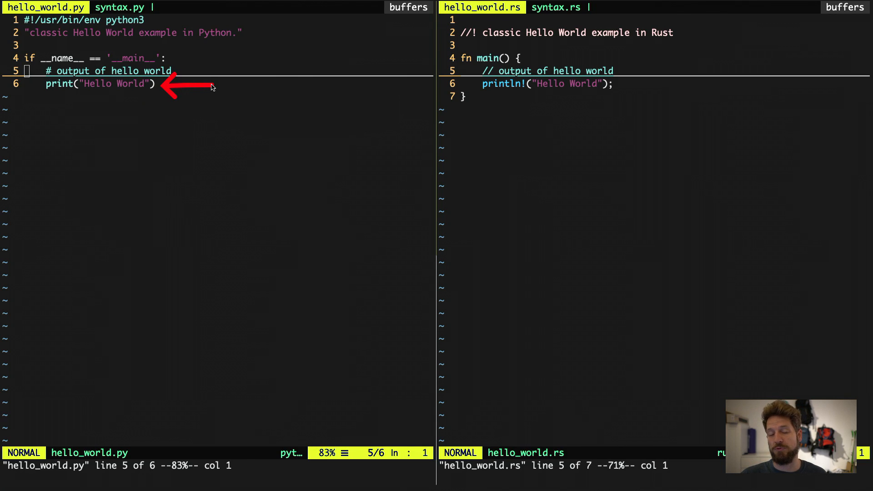
pyautogui.moveTo(179, 107)
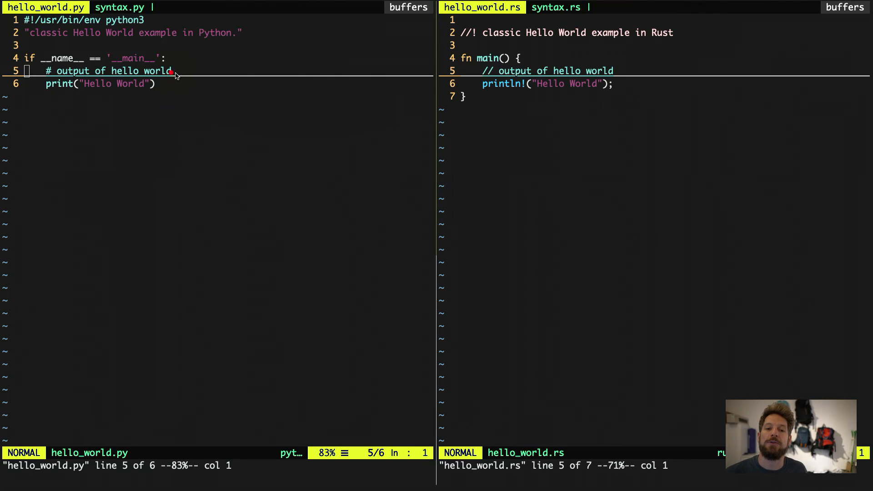
pyautogui.moveTo(499, 21)
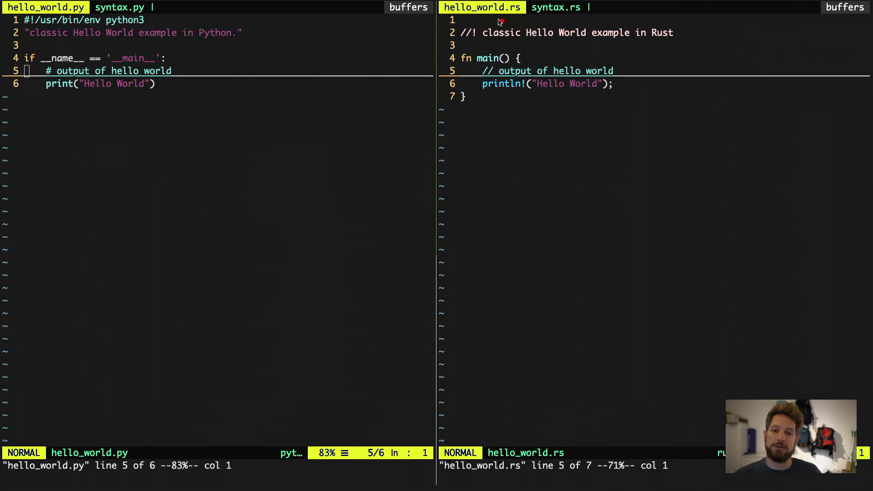
pyautogui.moveTo(485, 24)
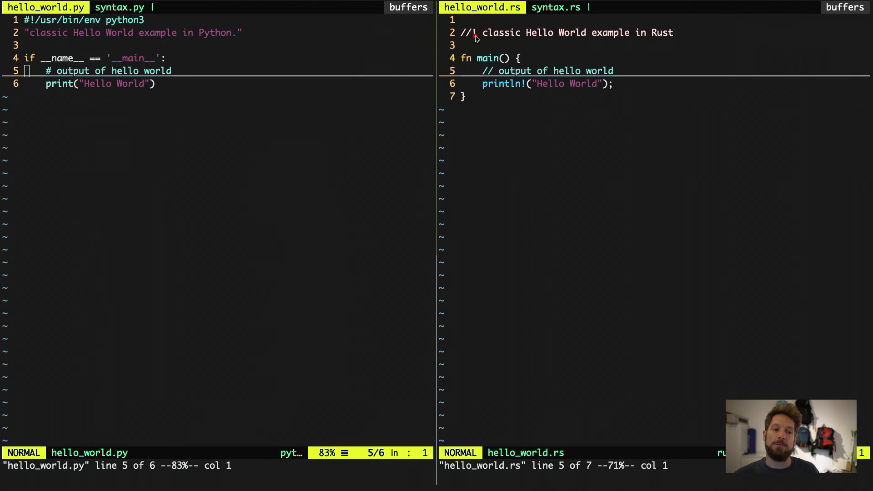
pyautogui.moveTo(216, 36)
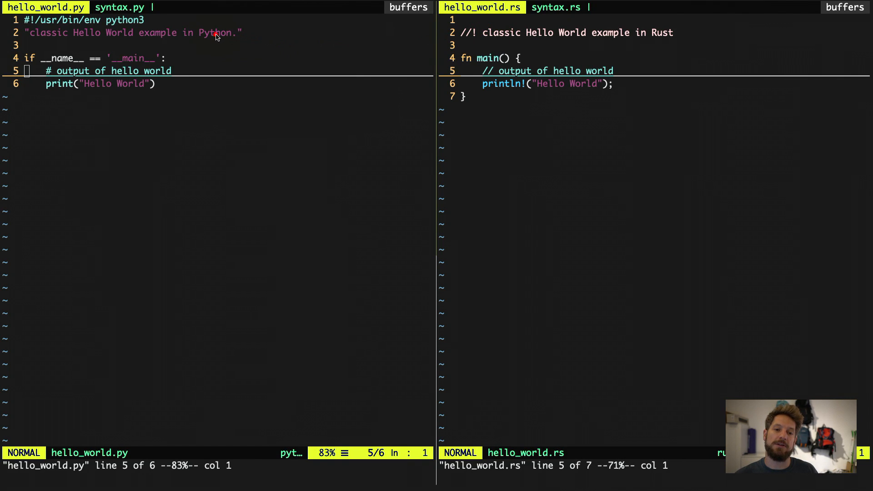
pyautogui.moveTo(226, 34)
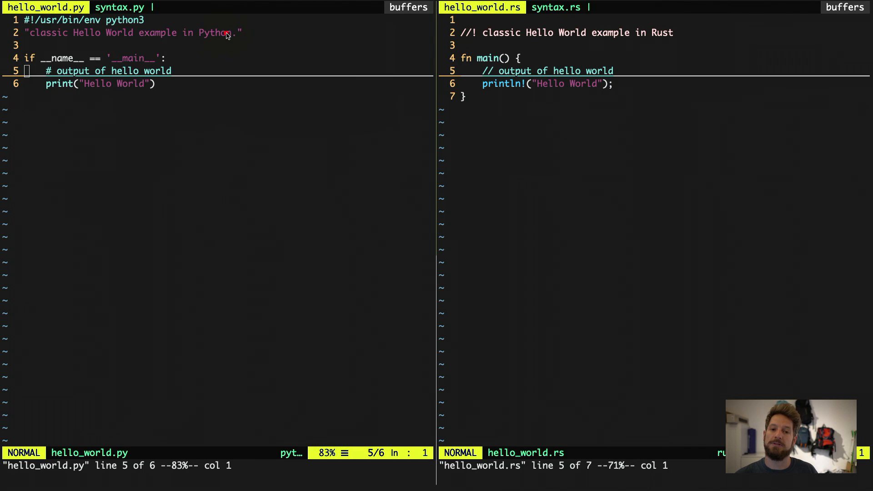
pyautogui.moveTo(492, 38)
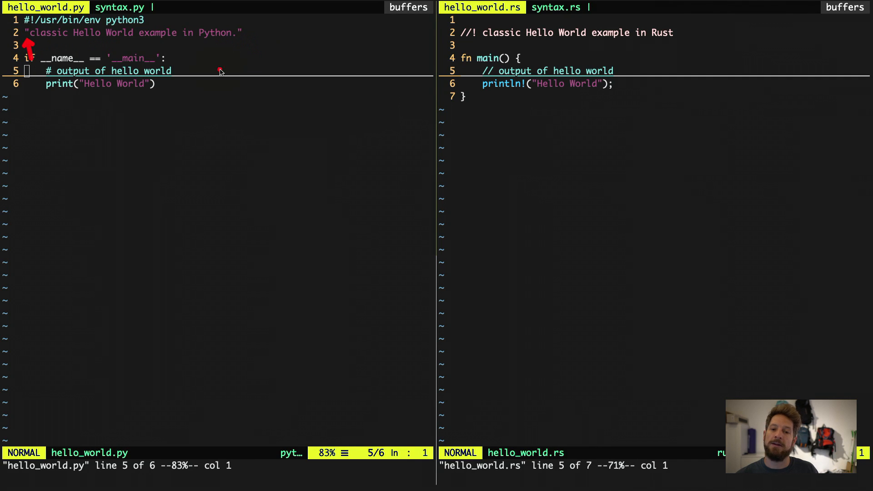
pyautogui.moveTo(471, 45)
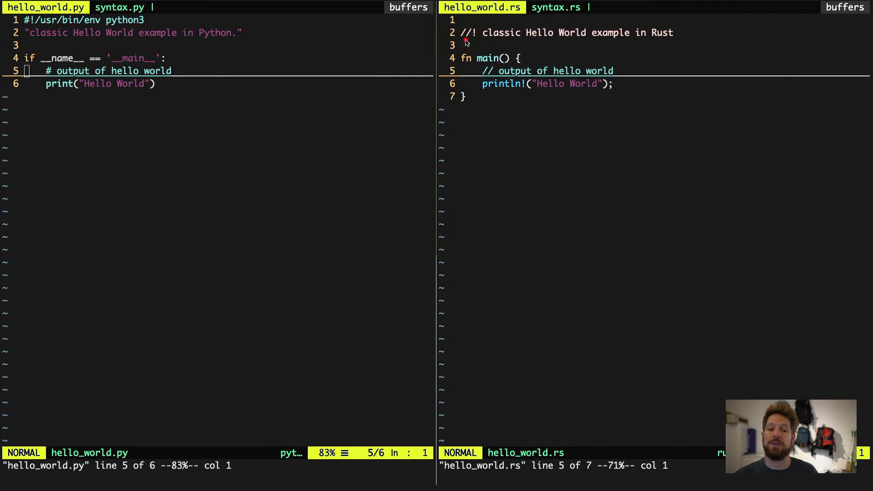
pyautogui.moveTo(476, 43)
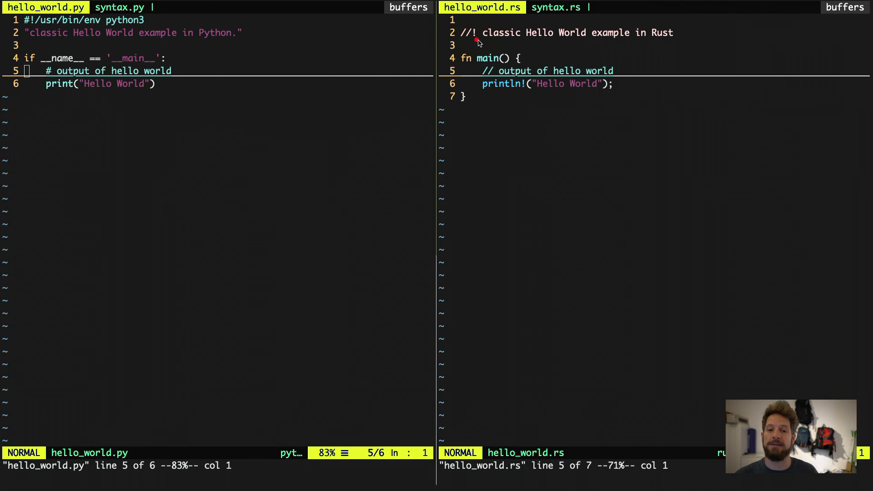
pyautogui.moveTo(508, 45)
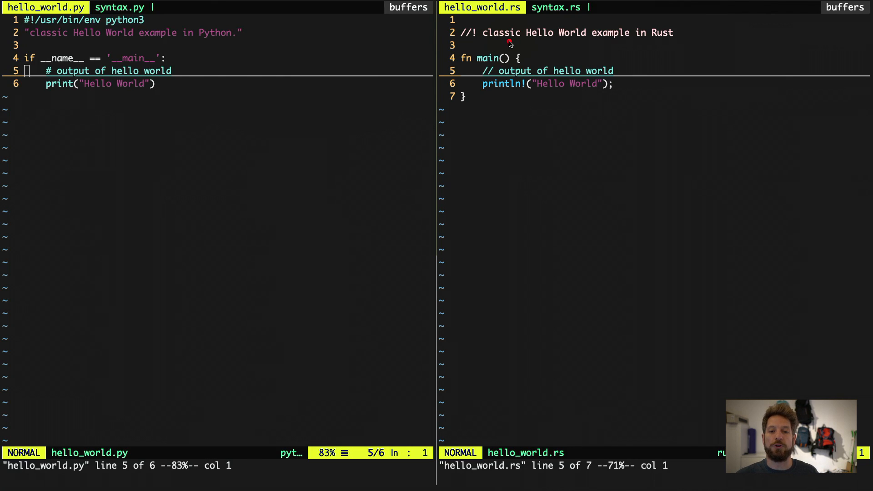
pyautogui.moveTo(518, 45)
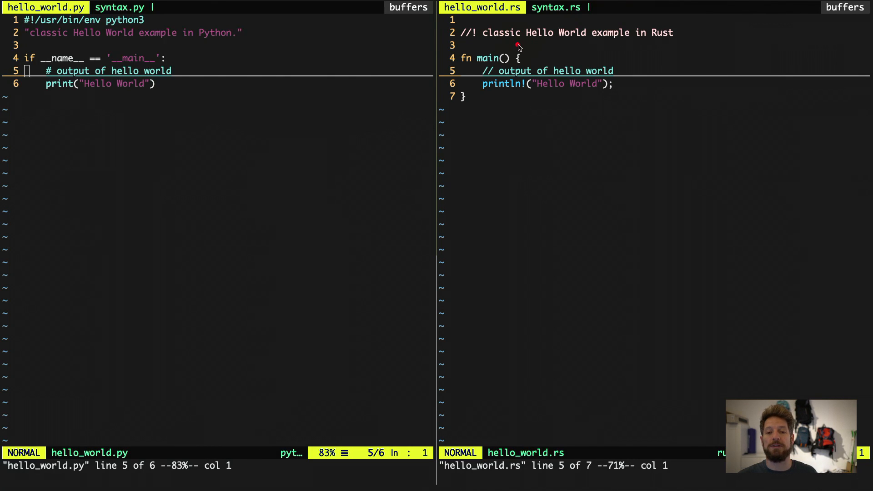
pyautogui.moveTo(508, 46)
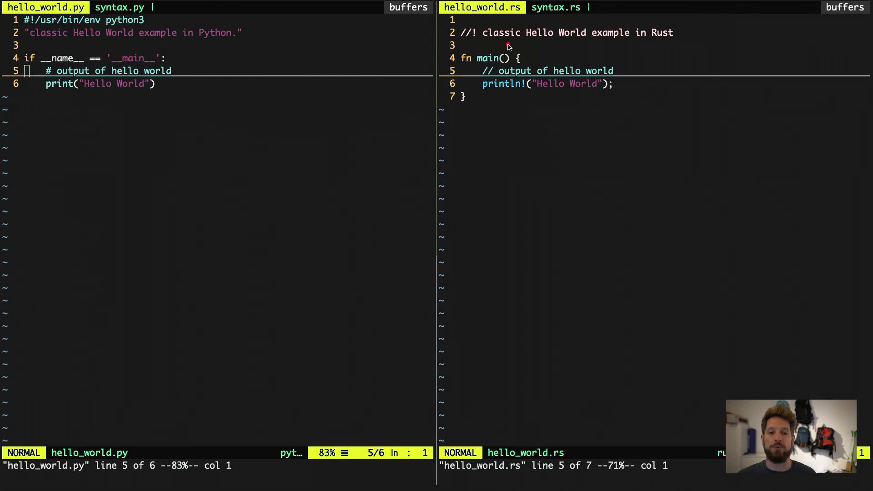
pyautogui.moveTo(496, 62)
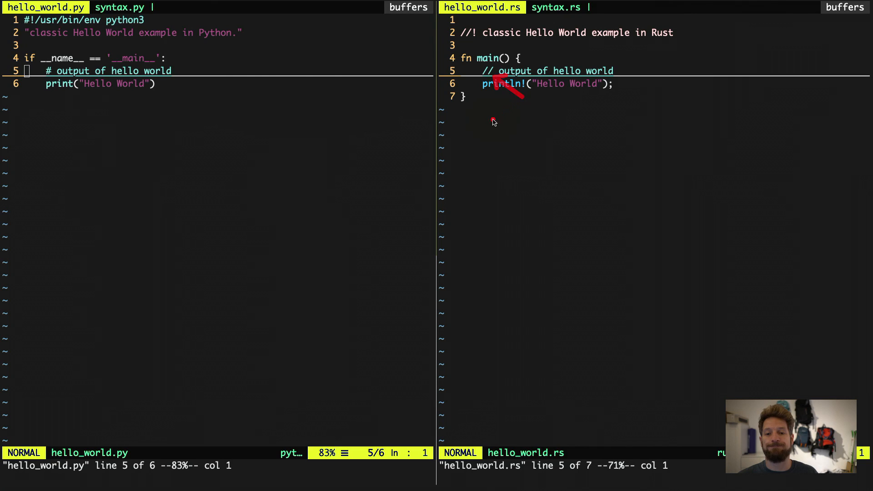
pyautogui.moveTo(533, 102)
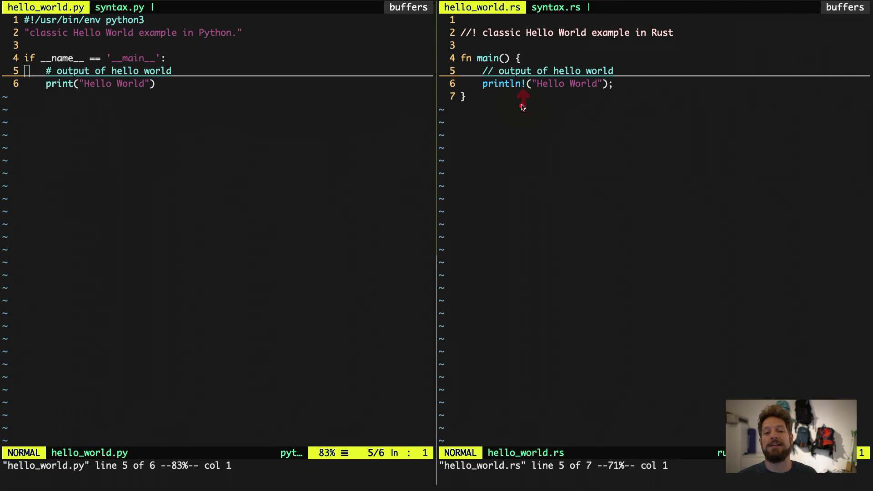
pyautogui.moveTo(134, 89)
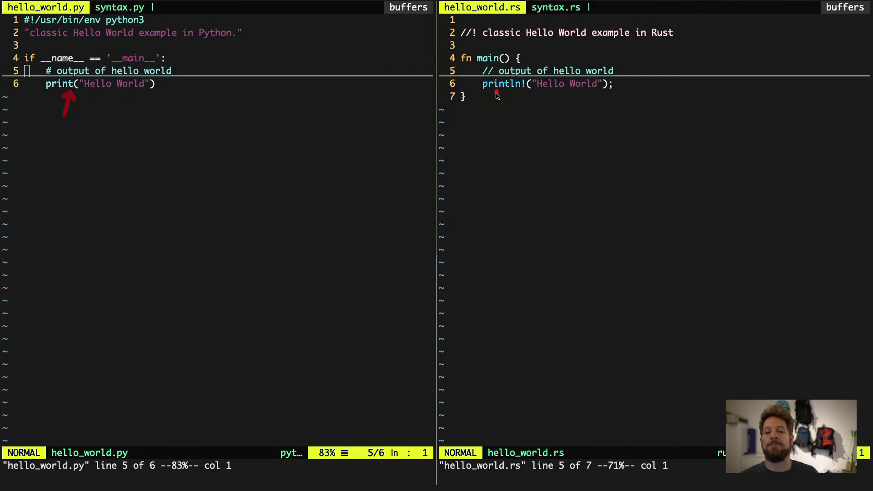
pyautogui.moveTo(545, 89)
pyautogui.write(':')
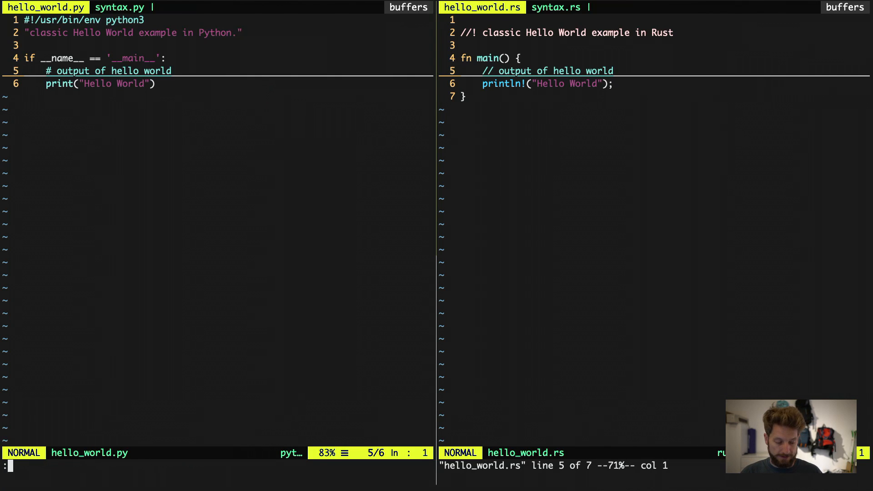
pyautogui.write('python hell')
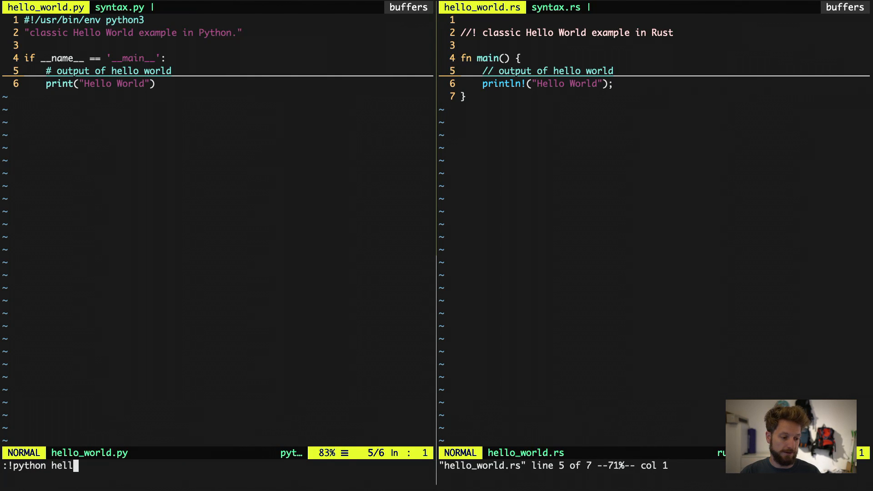
pyautogui.write('o_world.py')
pyautogui.click(580, 466)
pyautogui.write(':!')
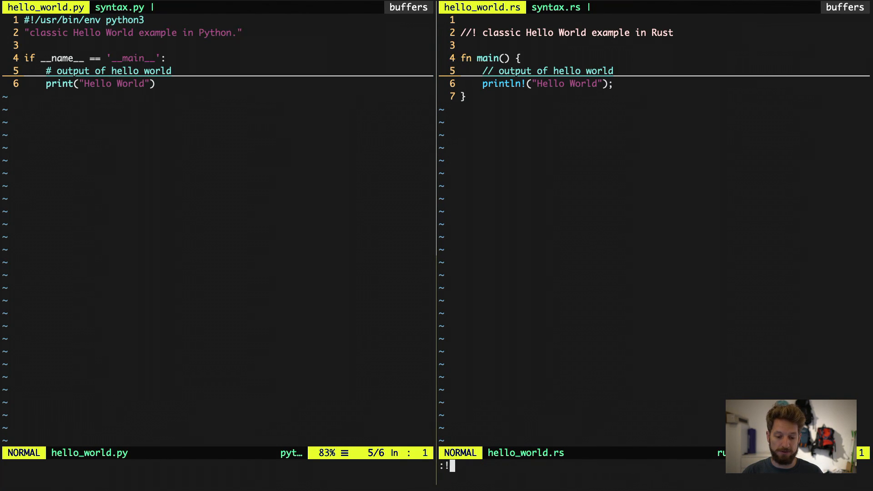
# - Compile hello_world.rs with rustc and run ./hello_world from Vim's command line
pyautogui.write('rus')
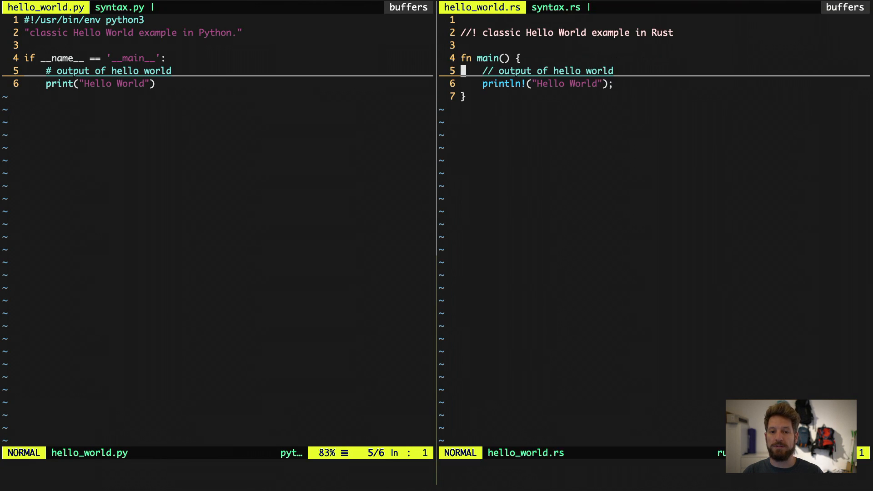
pyautogui.write(':!./')
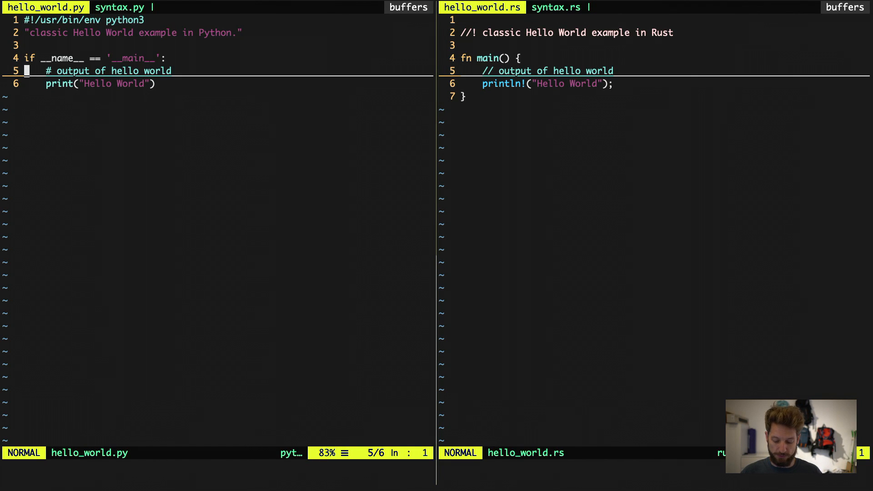
pyautogui.write(':b syntax.py')
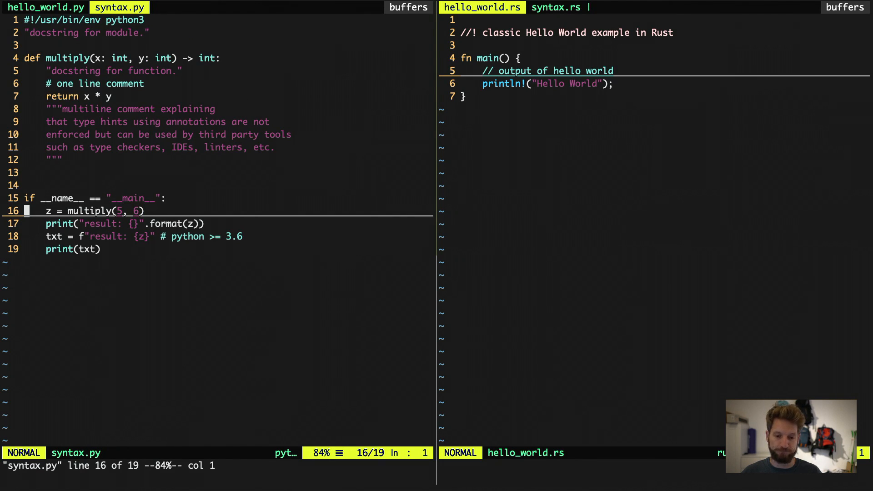
pyautogui.write(':b')
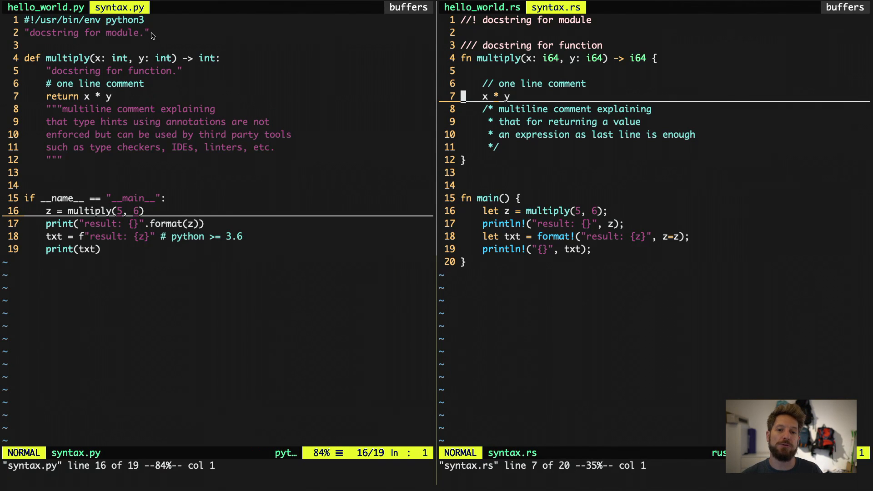
pyautogui.moveTo(471, 41)
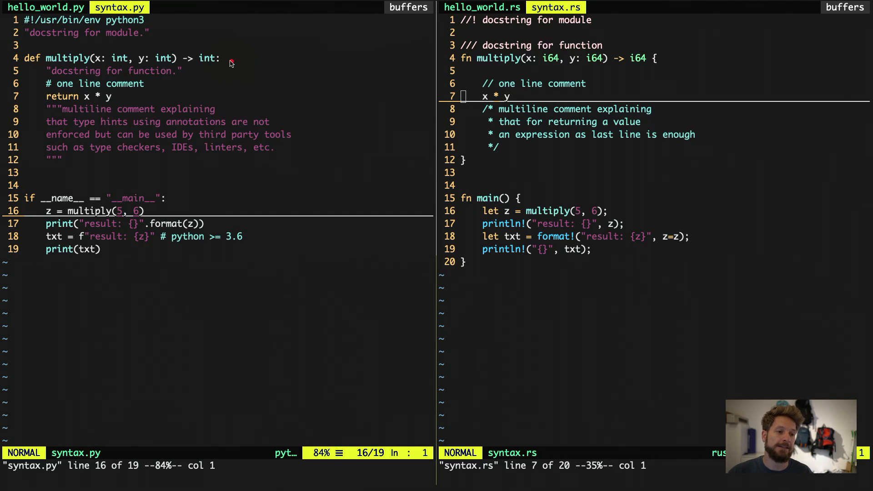
pyautogui.moveTo(141, 49)
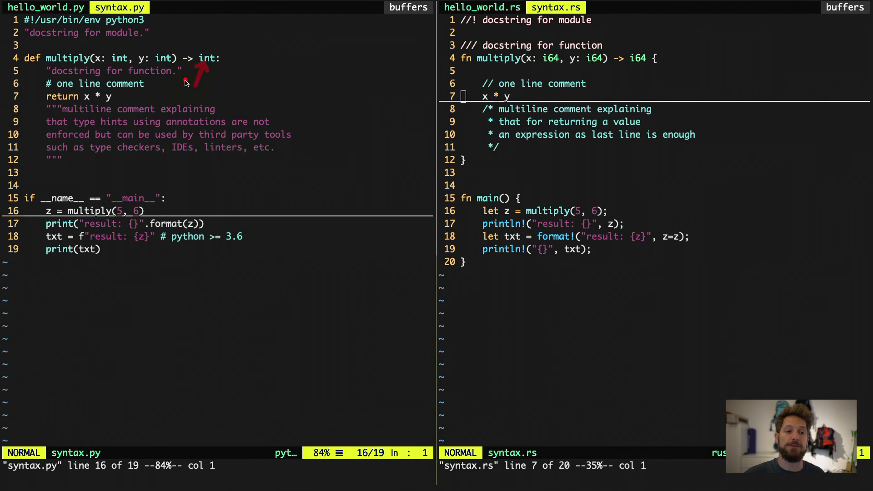
pyautogui.moveTo(195, 98)
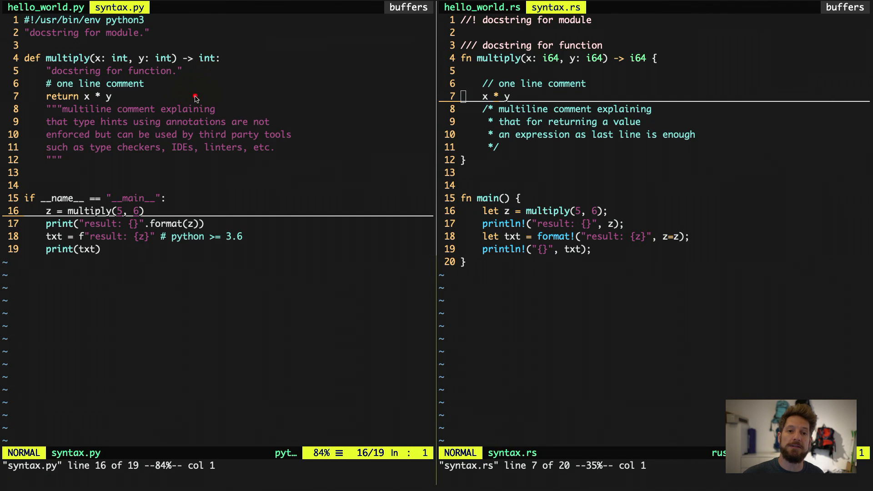
pyautogui.moveTo(184, 102)
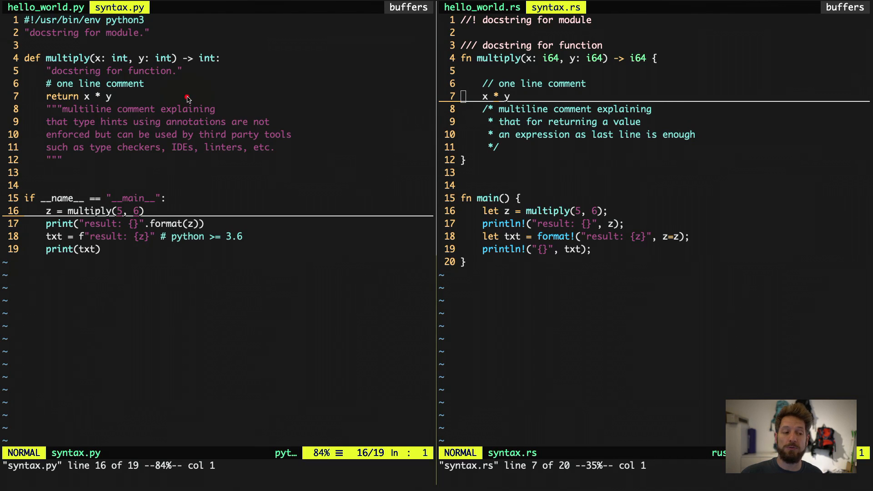
pyautogui.moveTo(183, 66)
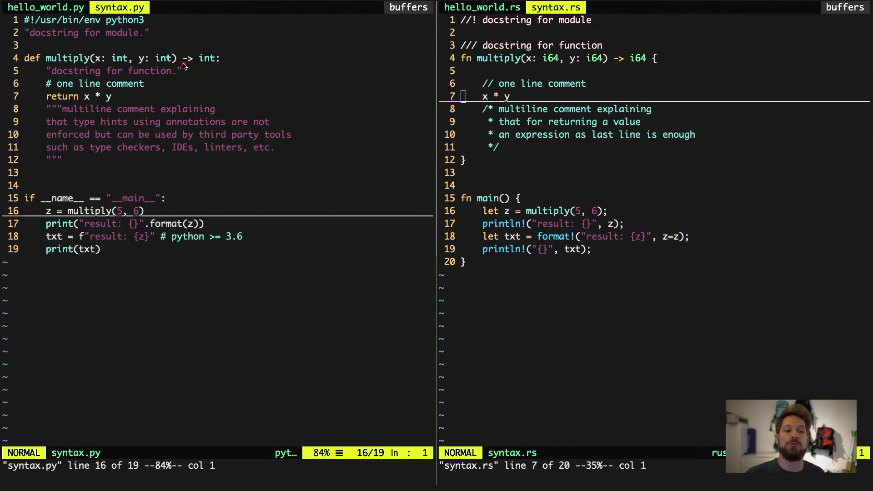
pyautogui.moveTo(142, 60)
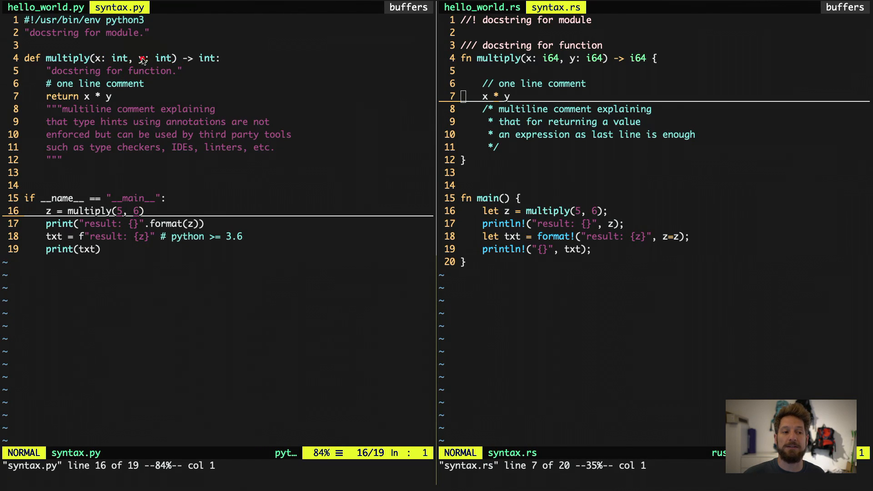
pyautogui.moveTo(205, 66)
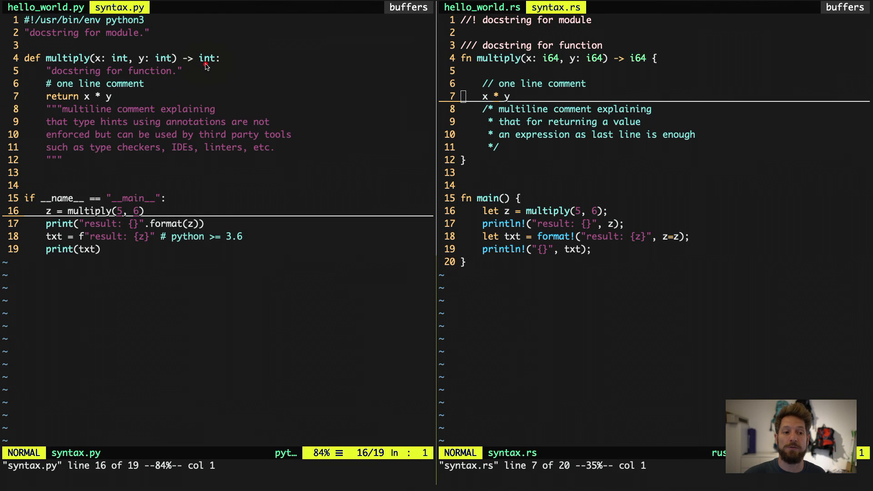
pyautogui.moveTo(65, 64)
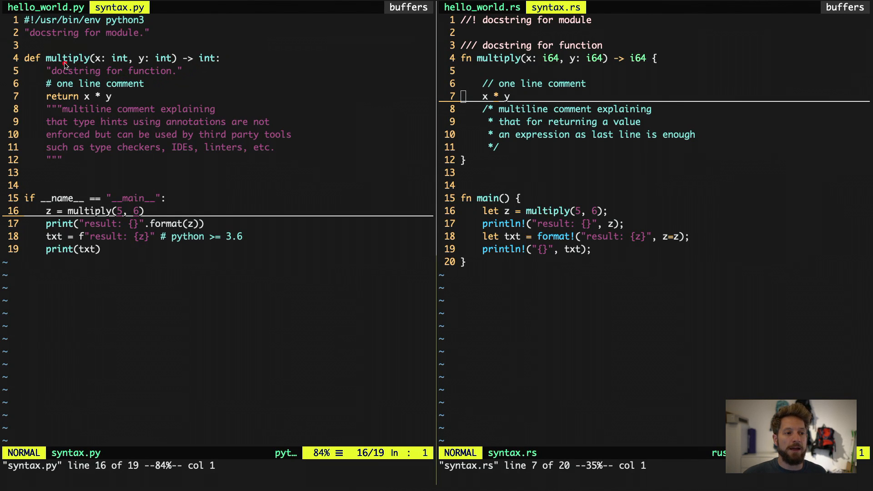
pyautogui.moveTo(406, 82)
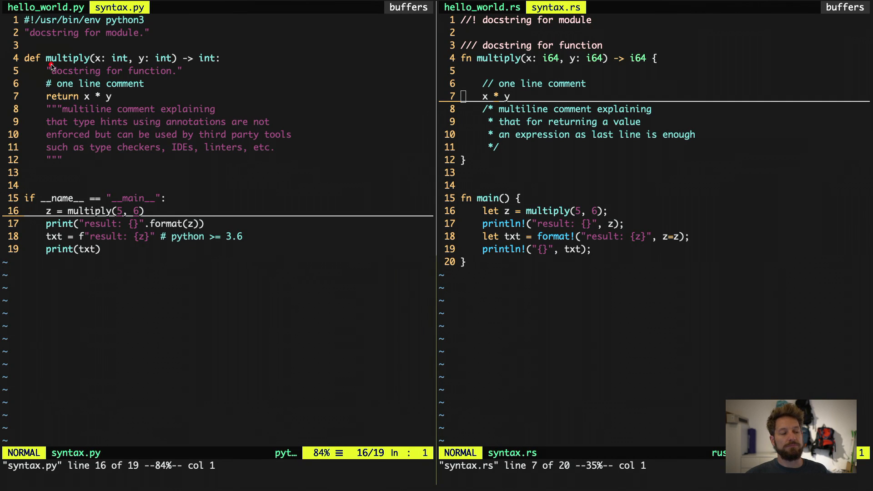
pyautogui.moveTo(106, 61)
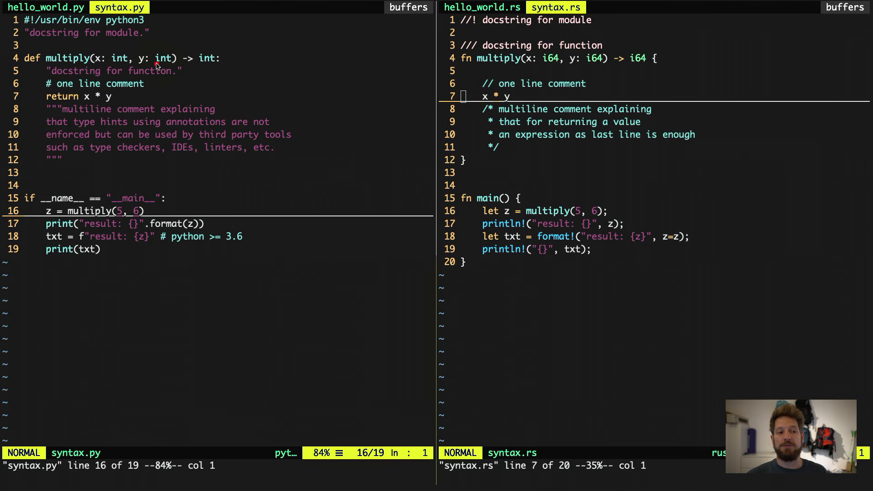
pyautogui.moveTo(551, 77)
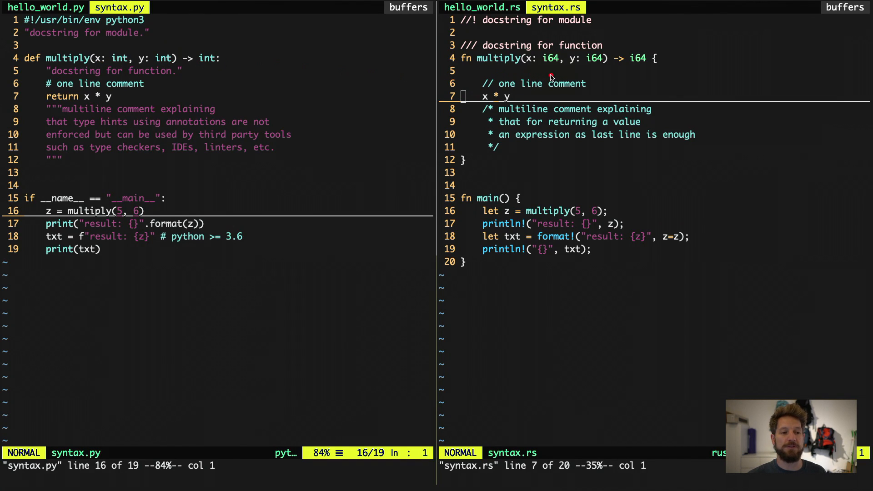
pyautogui.moveTo(647, 67)
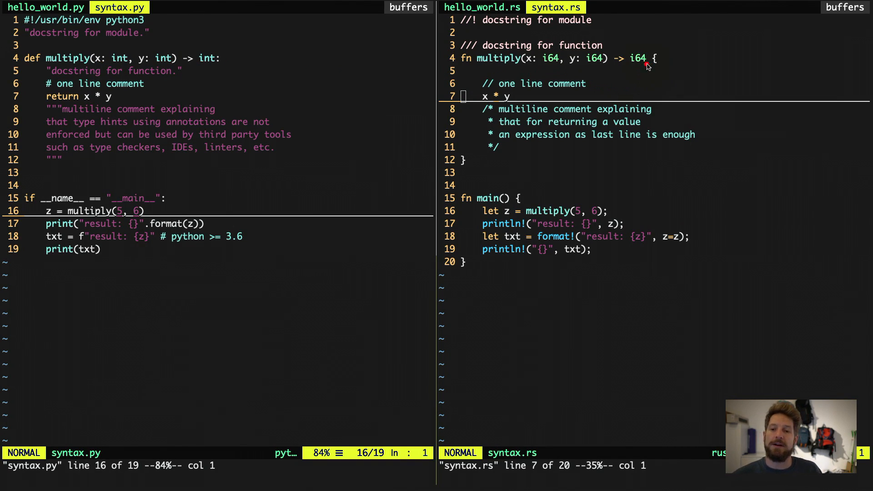
pyautogui.moveTo(635, 77)
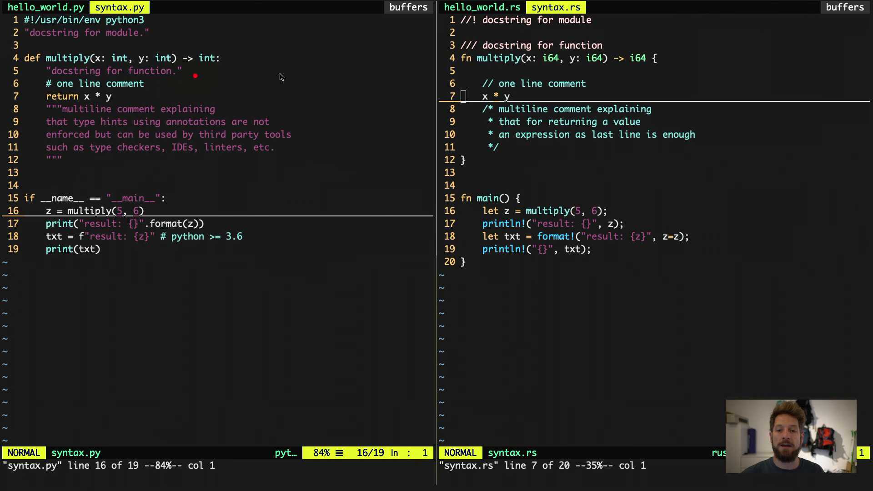
pyautogui.moveTo(138, 78)
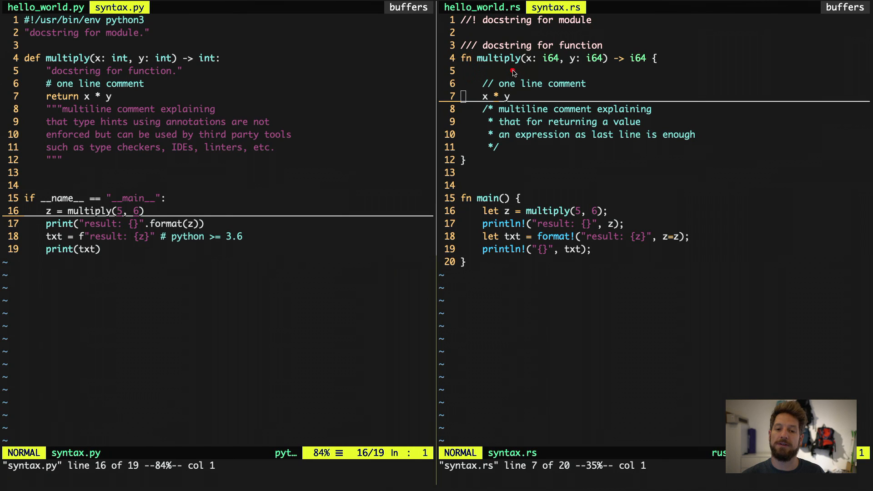
pyautogui.moveTo(513, 86)
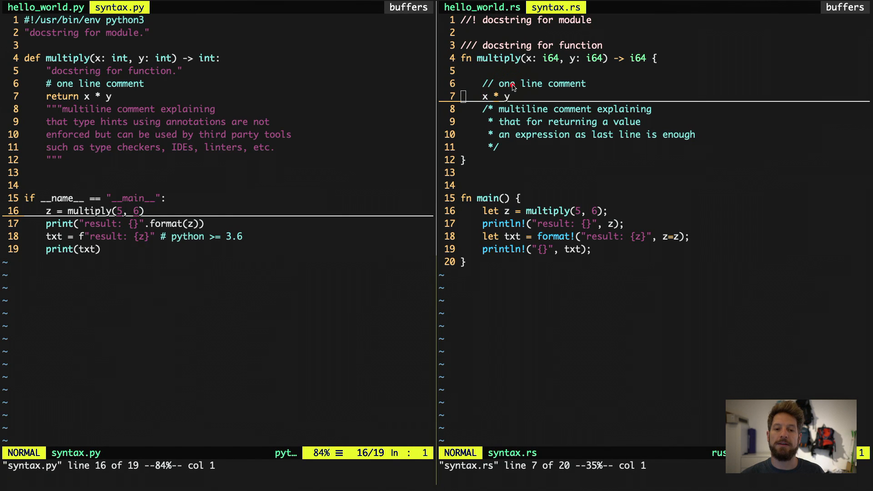
pyautogui.moveTo(75, 92)
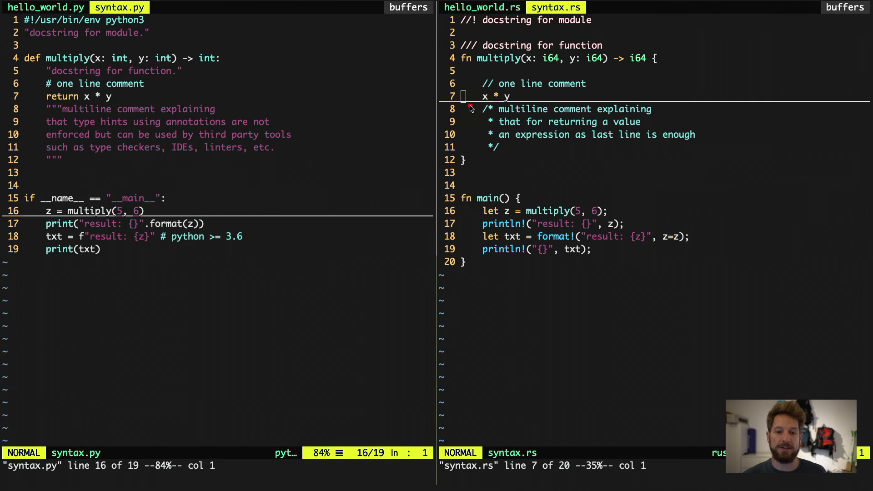
pyautogui.moveTo(69, 105)
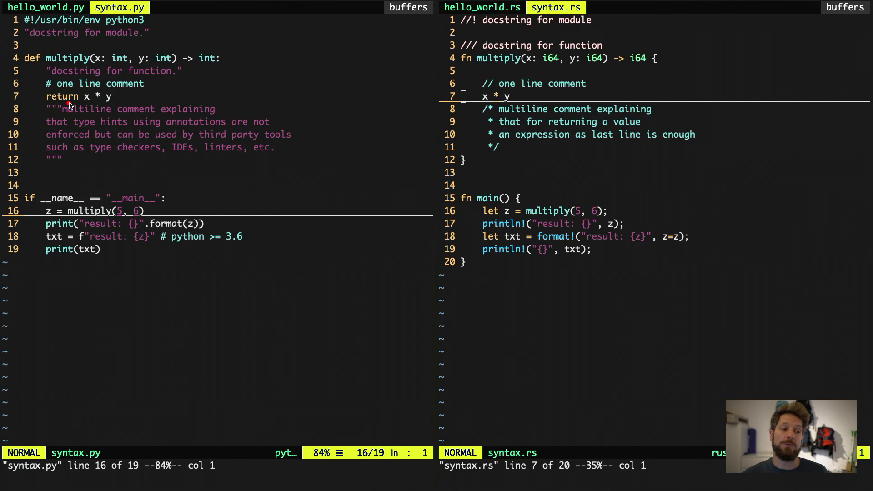
pyautogui.moveTo(89, 106)
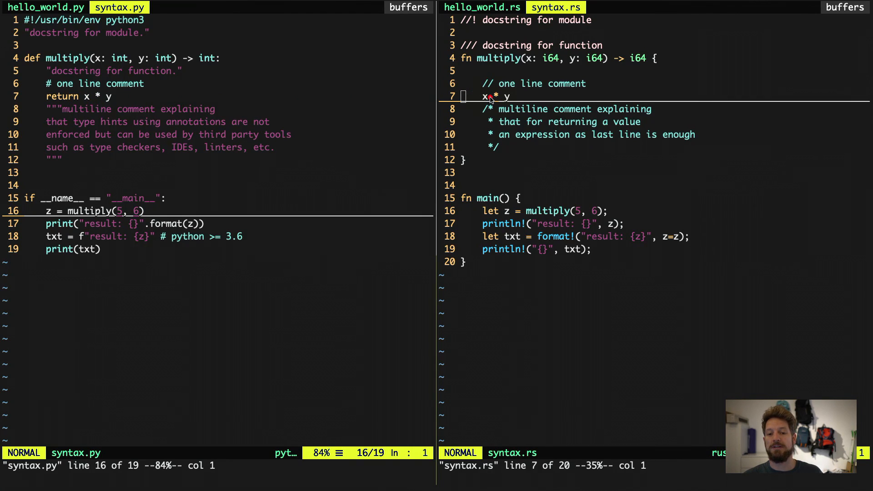
pyautogui.moveTo(501, 100)
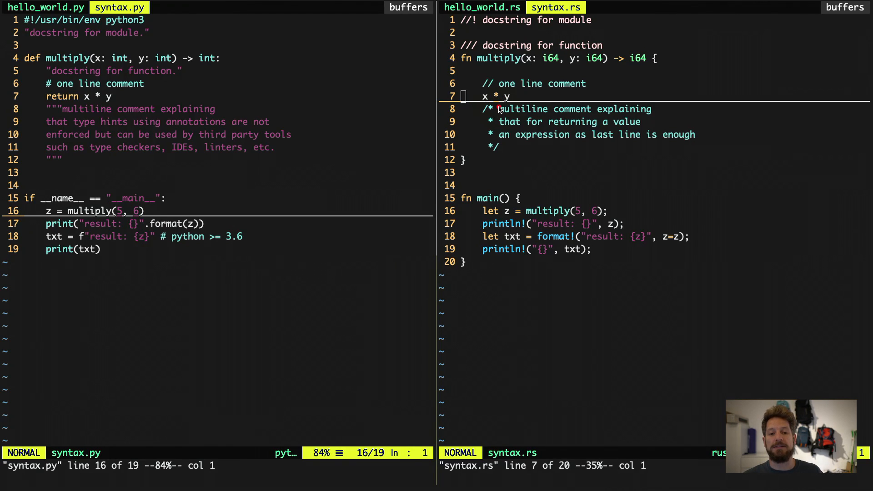
pyautogui.moveTo(486, 109)
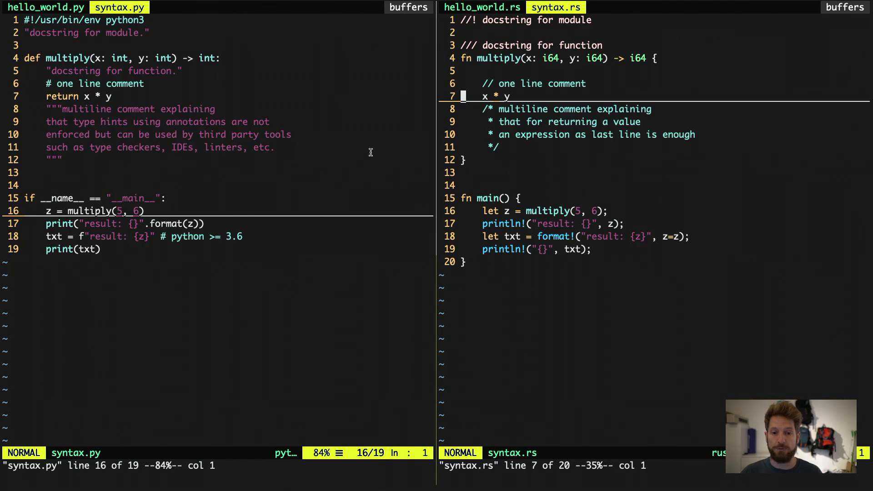
pyautogui.write('return')
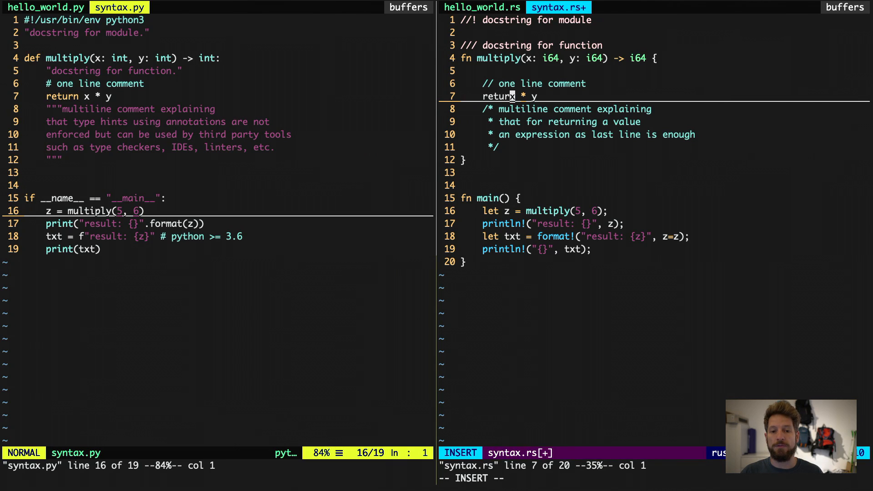
pyautogui.press('Escape')
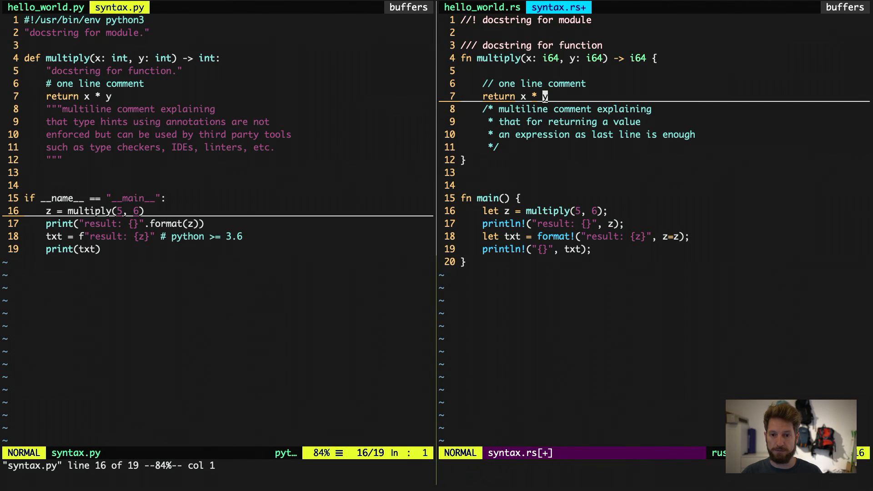
pyautogui.write(';')
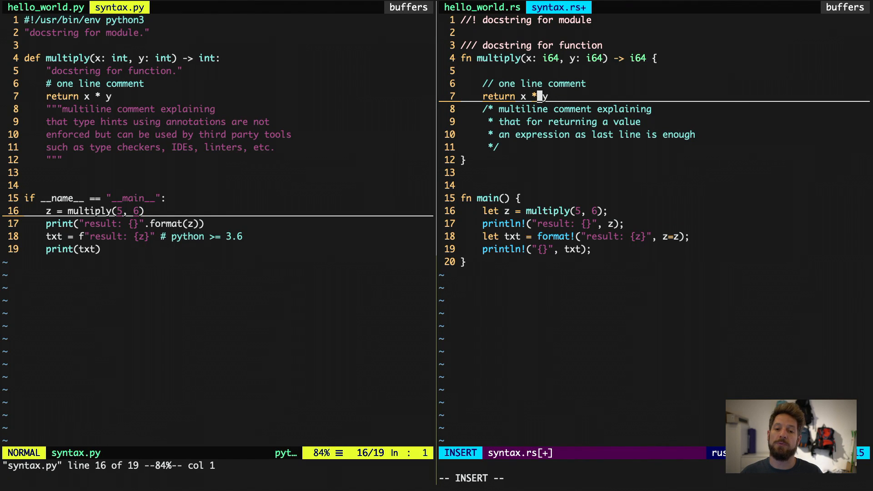
pyautogui.press('BackSpace')
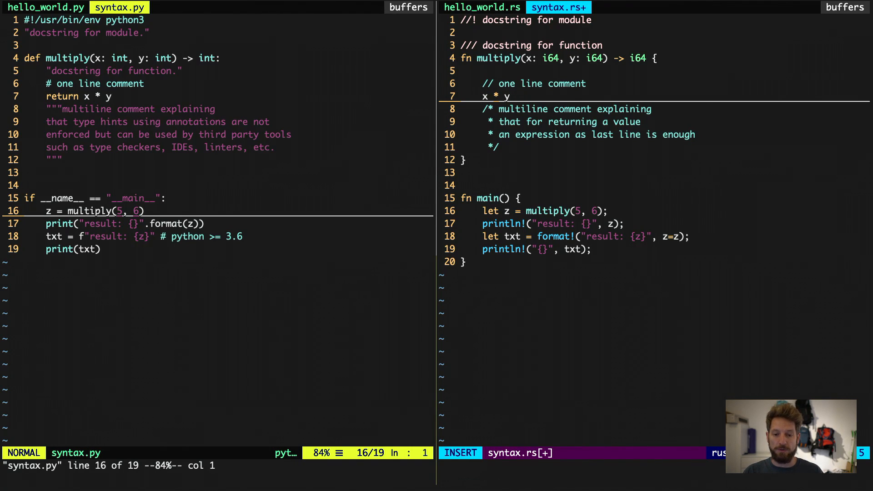
pyautogui.press('Escape')
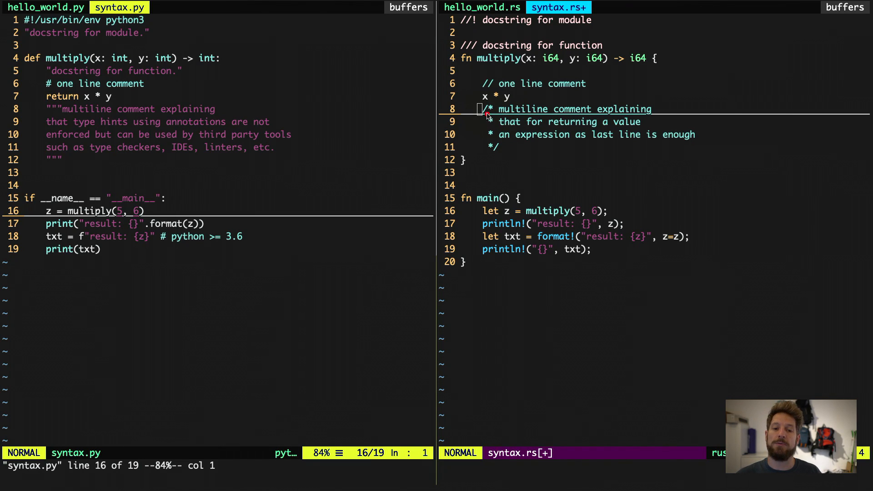
pyautogui.moveTo(492, 118)
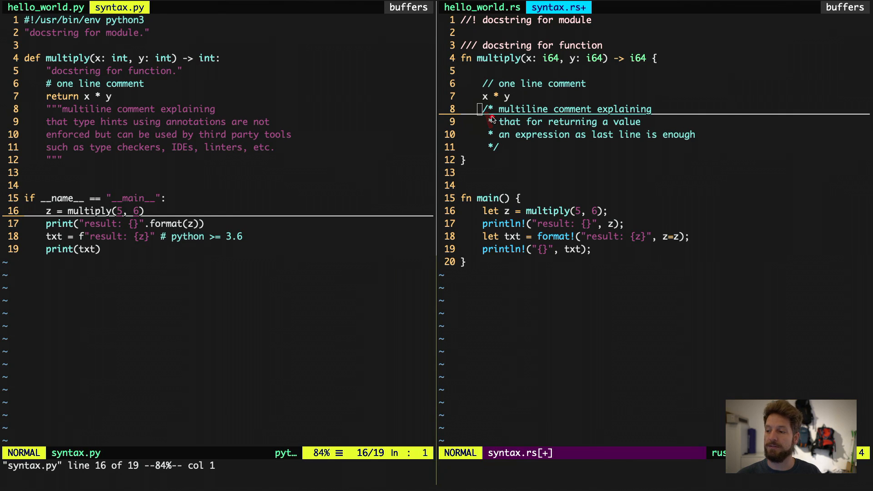
pyautogui.moveTo(647, 143)
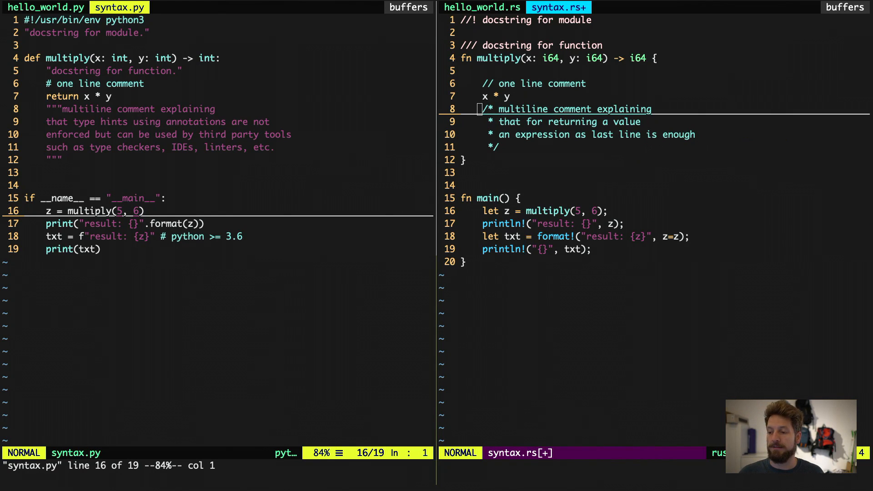
pyautogui.moveTo(524, 141)
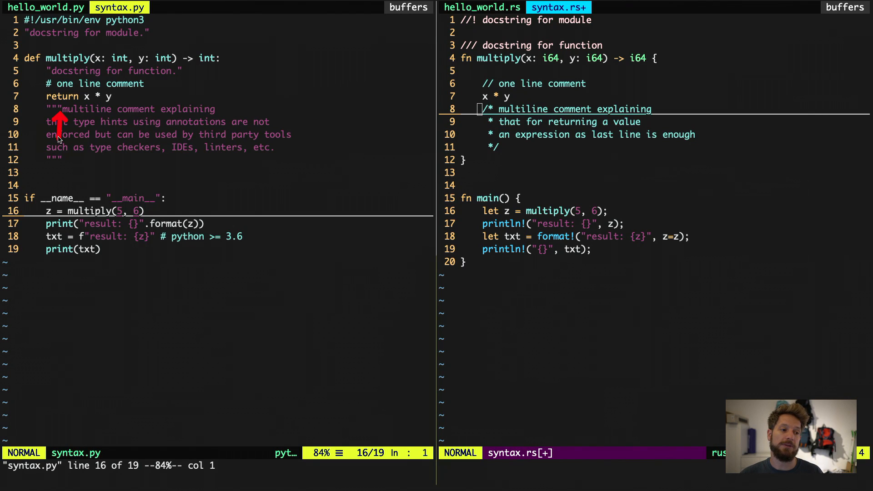
pyautogui.moveTo(54, 179)
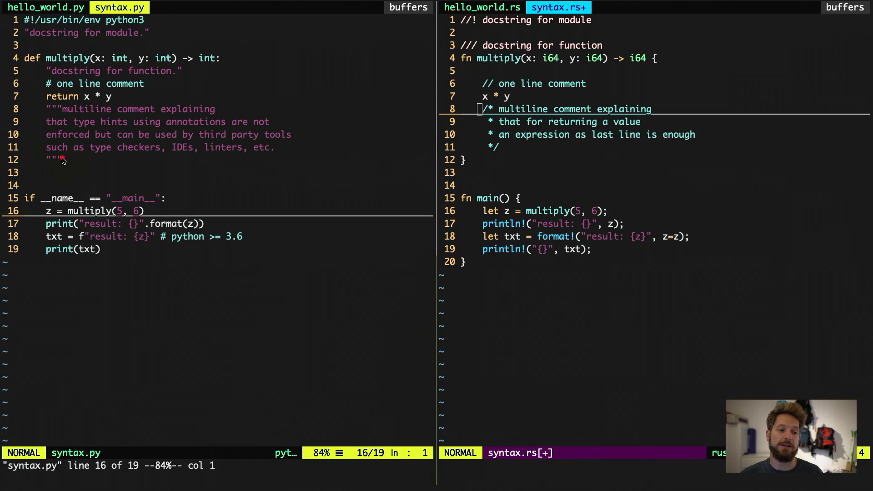
pyautogui.moveTo(504, 147)
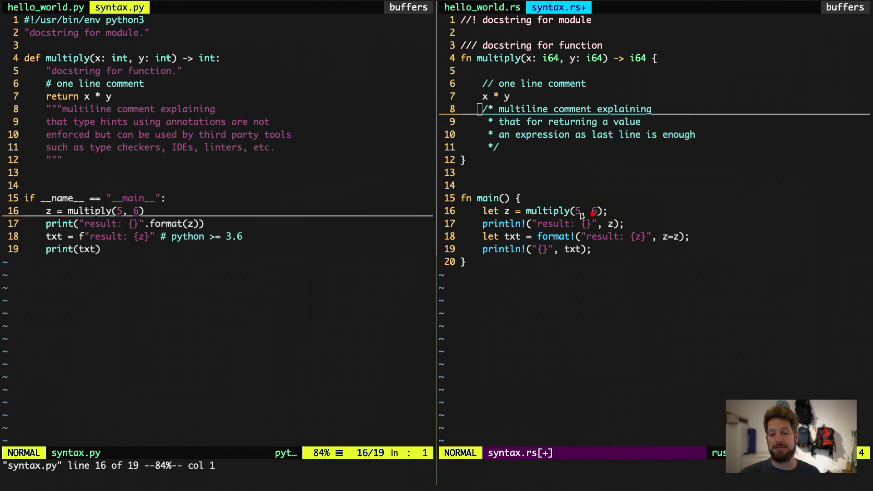
pyautogui.moveTo(494, 211)
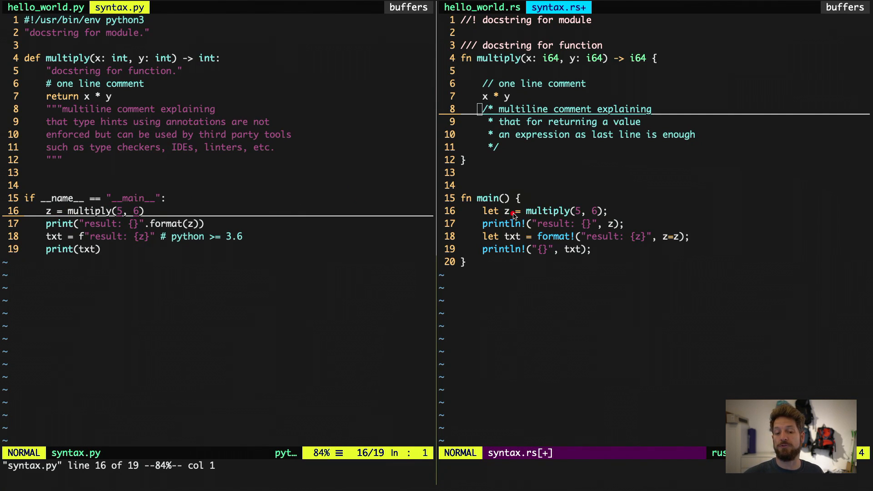
pyautogui.moveTo(513, 217)
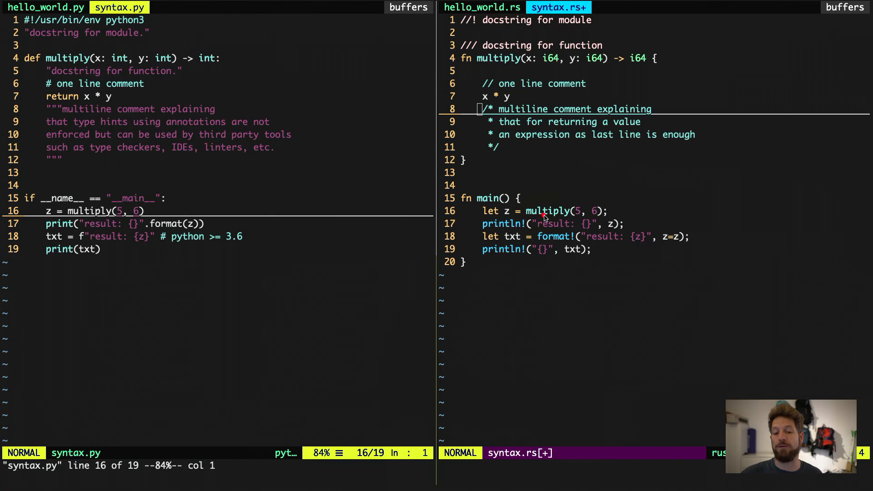
pyautogui.moveTo(637, 68)
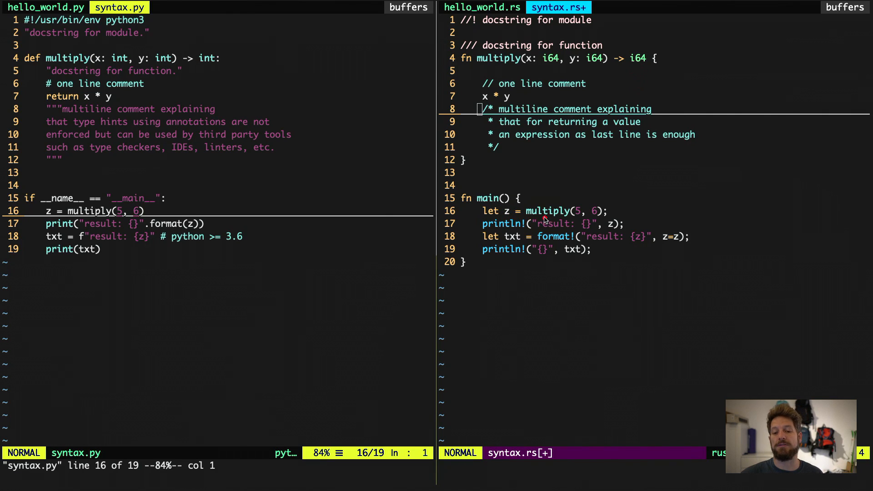
pyautogui.moveTo(511, 216)
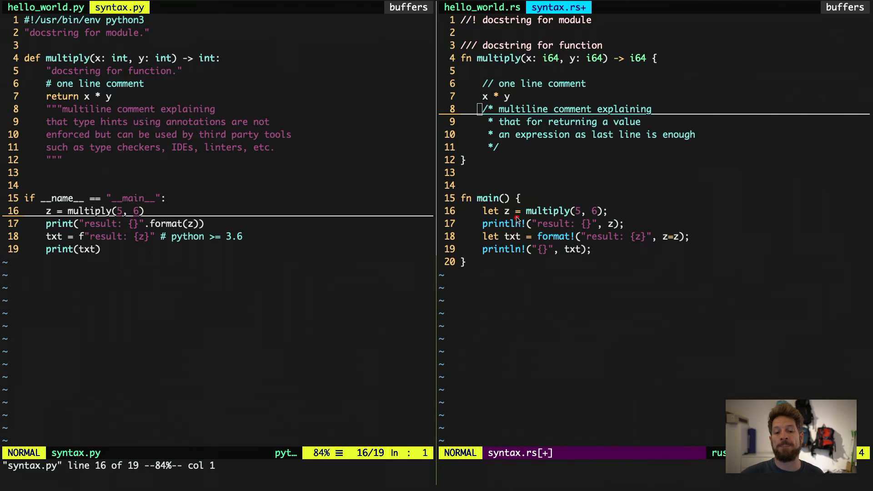
pyautogui.moveTo(482, 68)
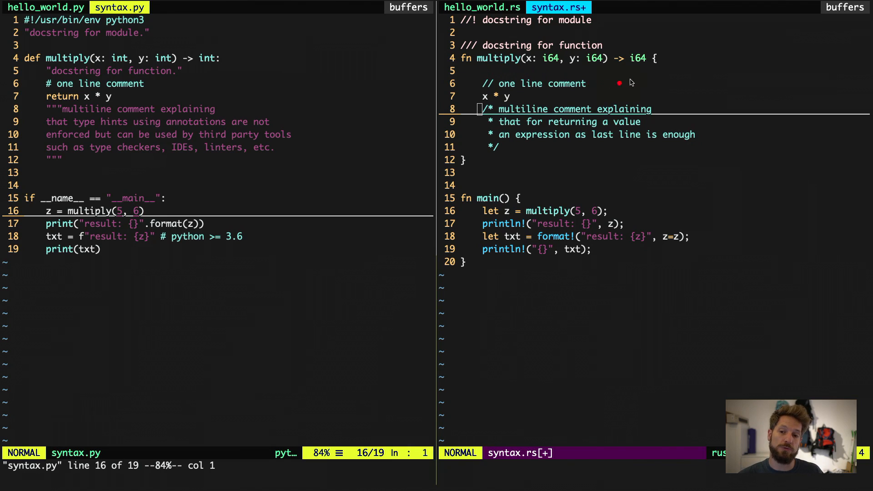
pyautogui.moveTo(636, 67)
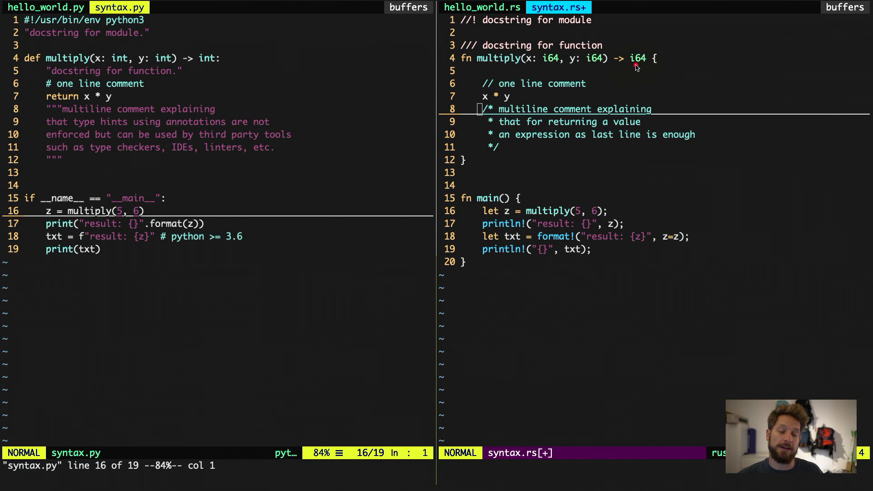
pyautogui.moveTo(633, 76)
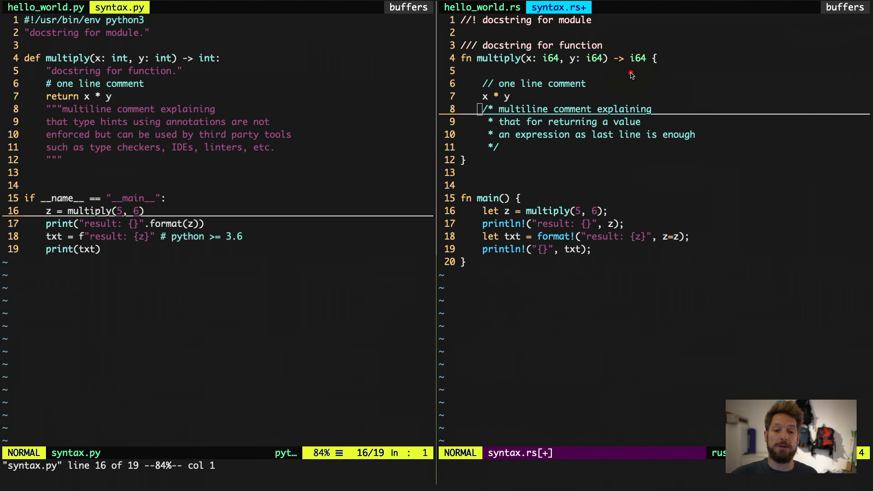
pyautogui.moveTo(515, 221)
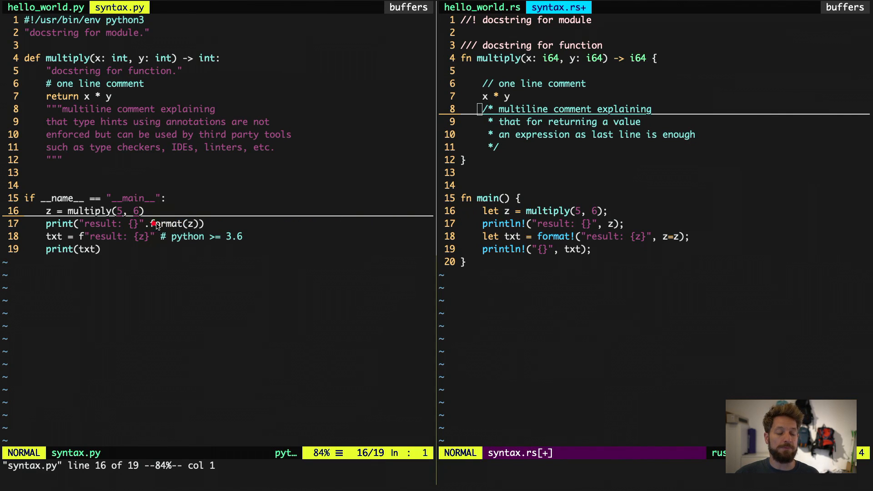
pyautogui.moveTo(210, 226)
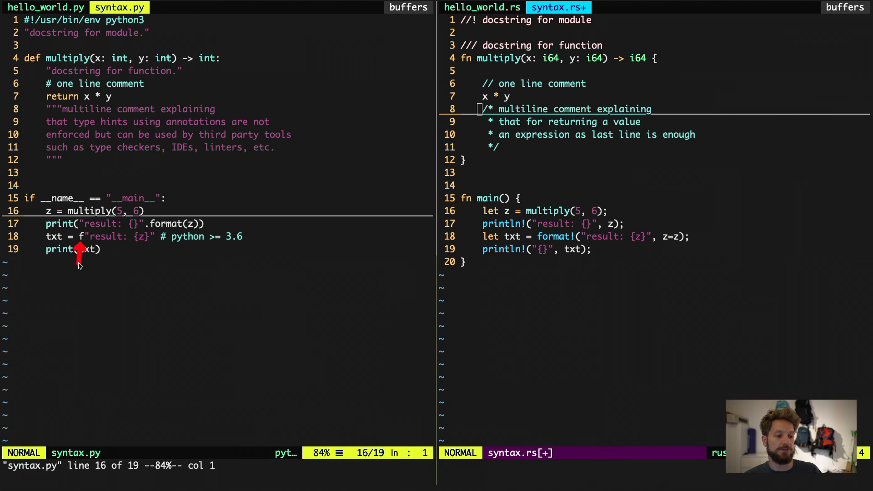
pyautogui.moveTo(86, 256)
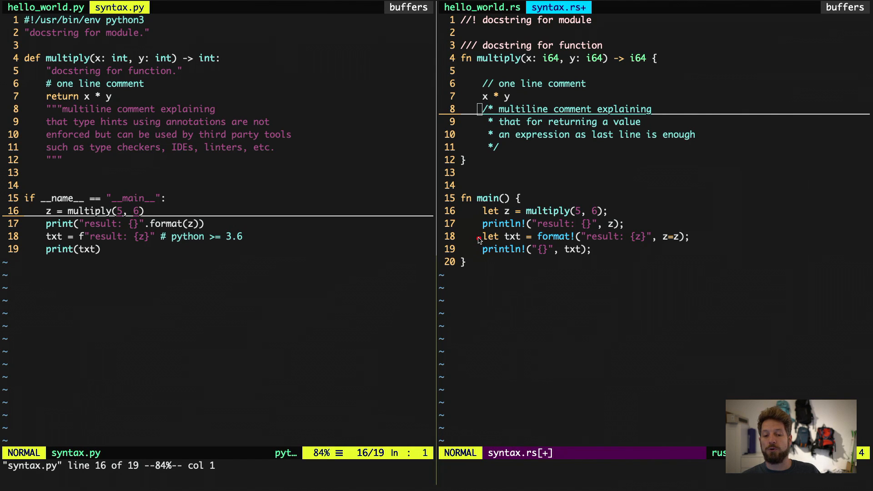
pyautogui.moveTo(496, 244)
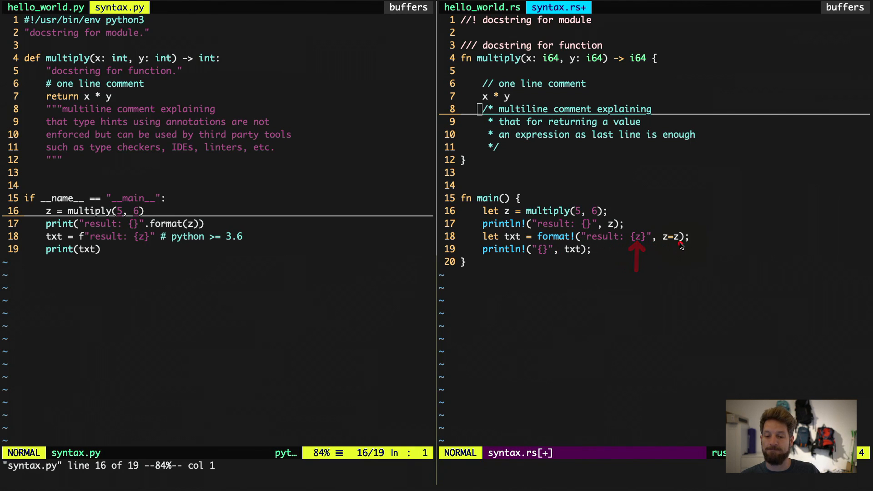
pyautogui.moveTo(492, 249)
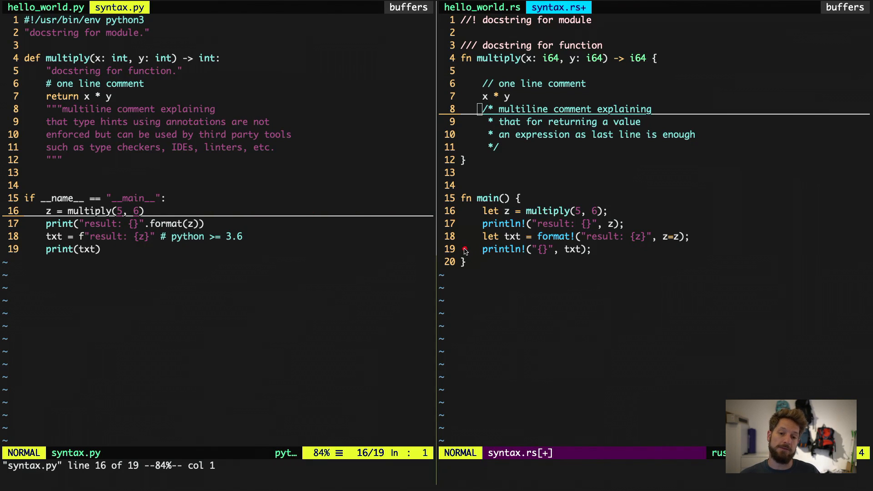
pyautogui.moveTo(480, 237)
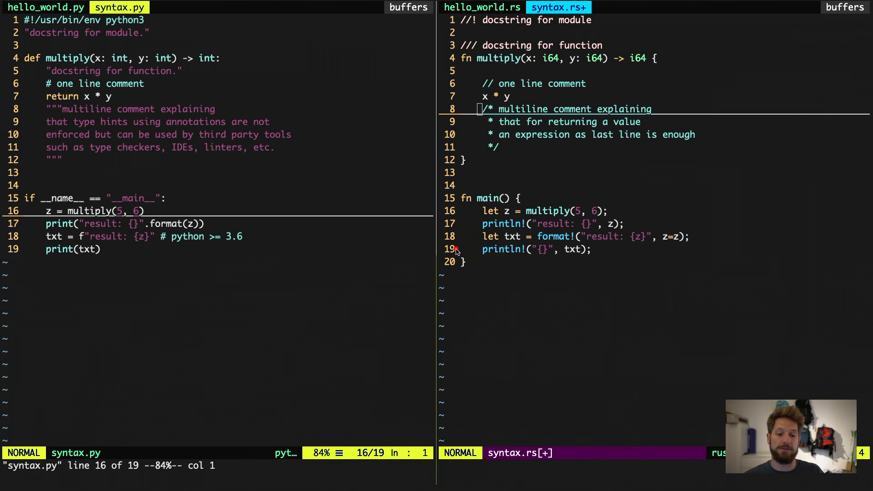
pyautogui.moveTo(481, 262)
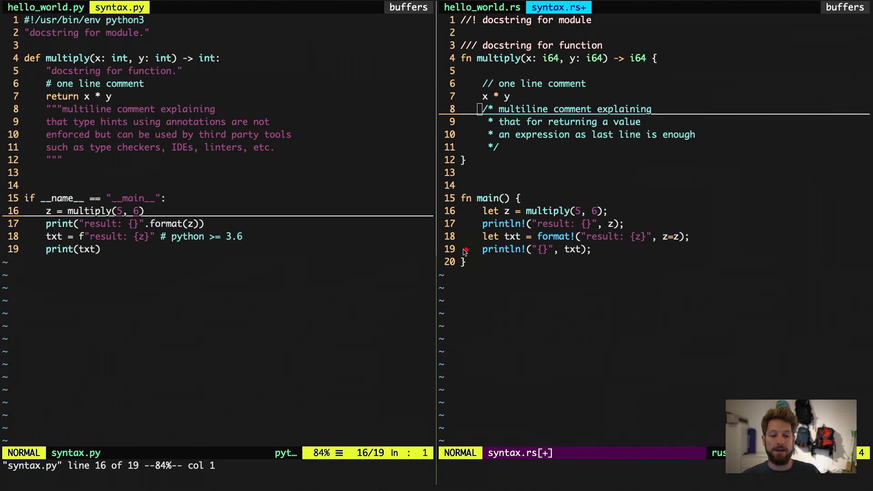
pyautogui.moveTo(71, 262)
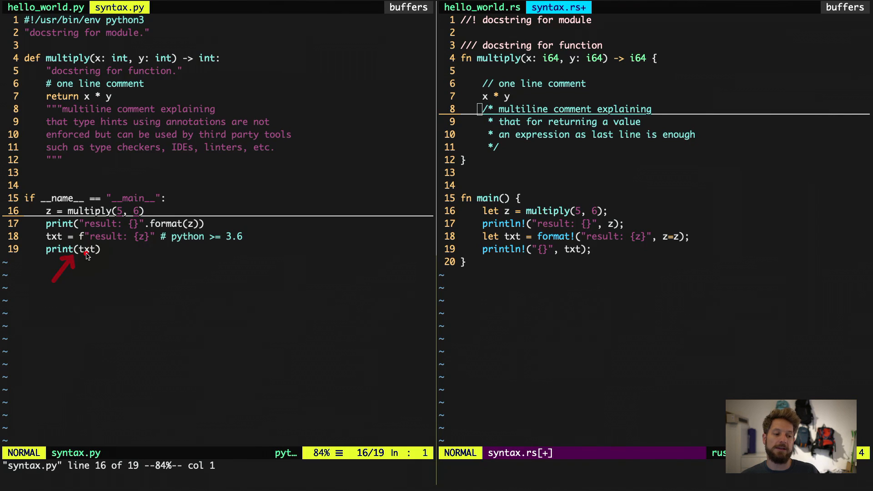
pyautogui.moveTo(95, 257)
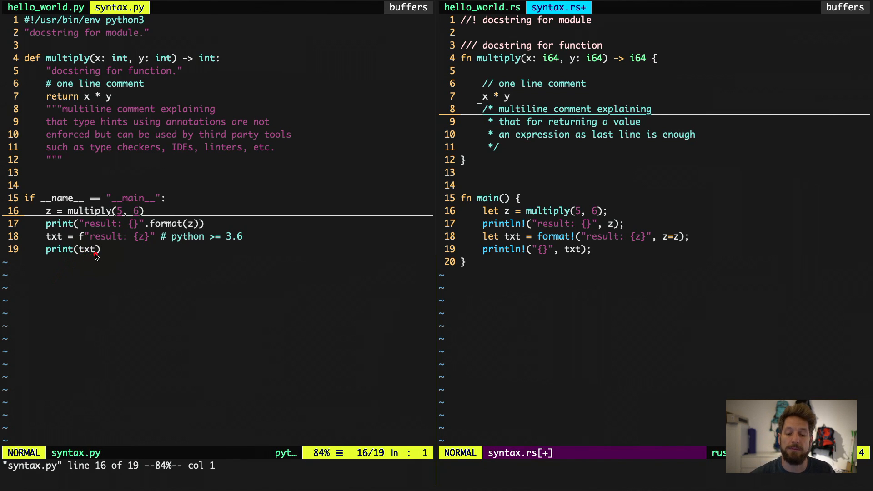
pyautogui.moveTo(491, 260)
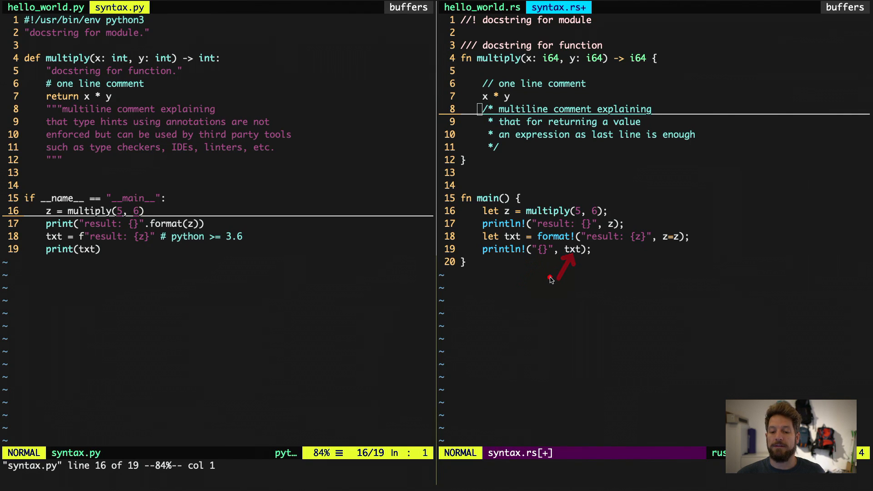
pyautogui.moveTo(538, 239)
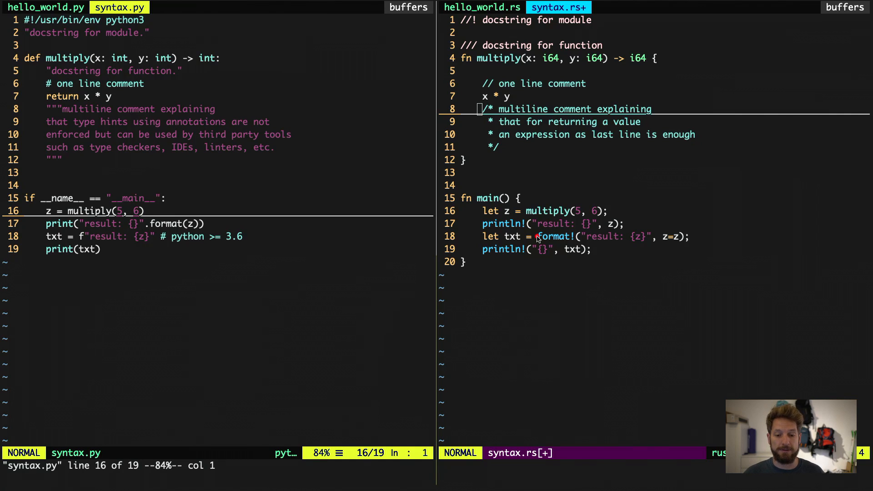
pyautogui.moveTo(474, 223)
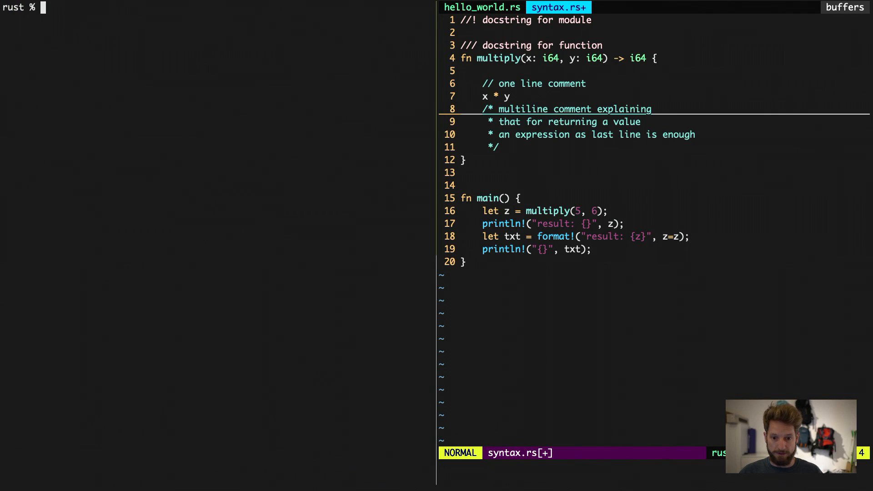
# - Compile syntax.rs with 'rustc syntax.rs' at the shell, then start running ./syntax
pyautogui.write('rustc')
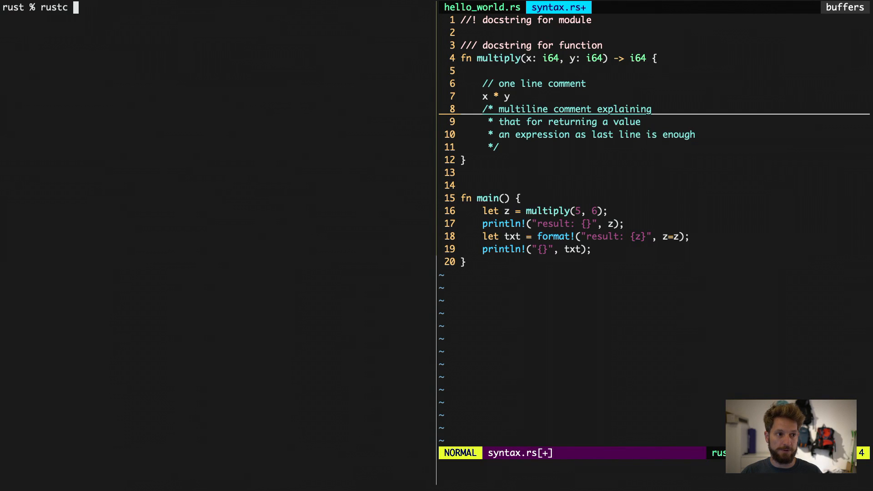
pyautogui.write('sytax')
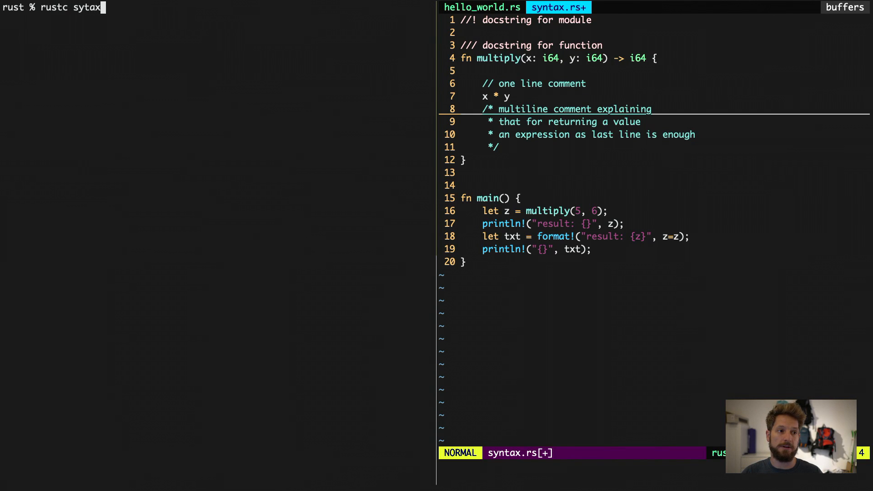
pyautogui.write('.rs')
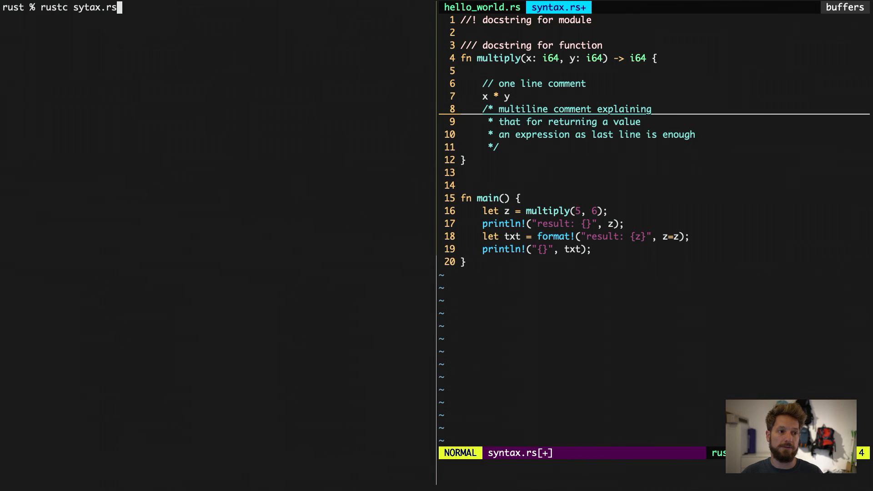
pyautogui.write('syntax')
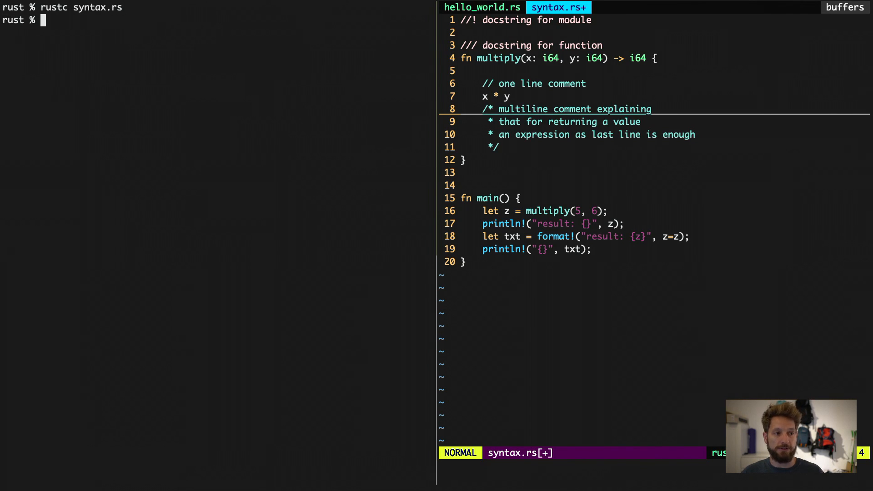
pyautogui.write('./synt')
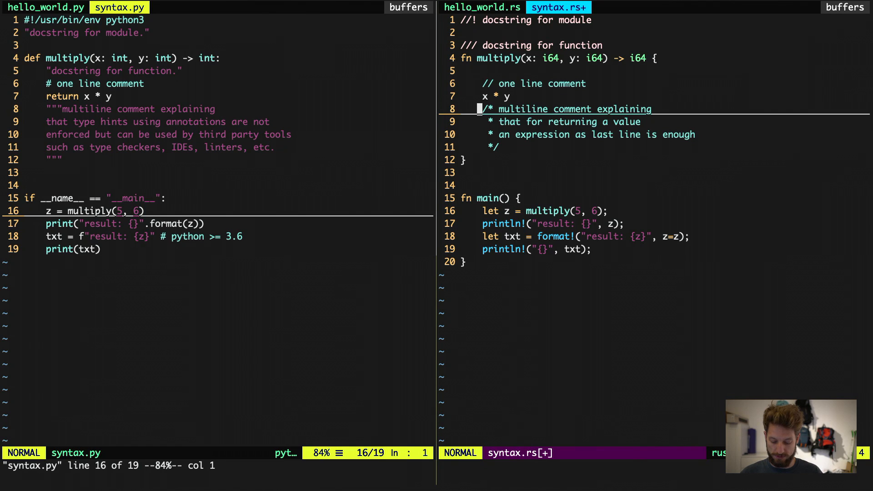
# - Start a Vim command from the syntax.rs window, with syntax.py shown alongside
pyautogui.press(':')
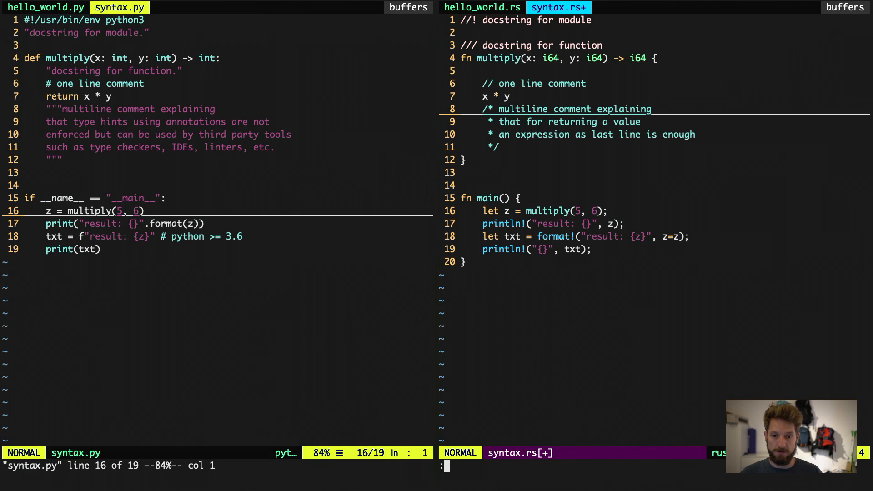